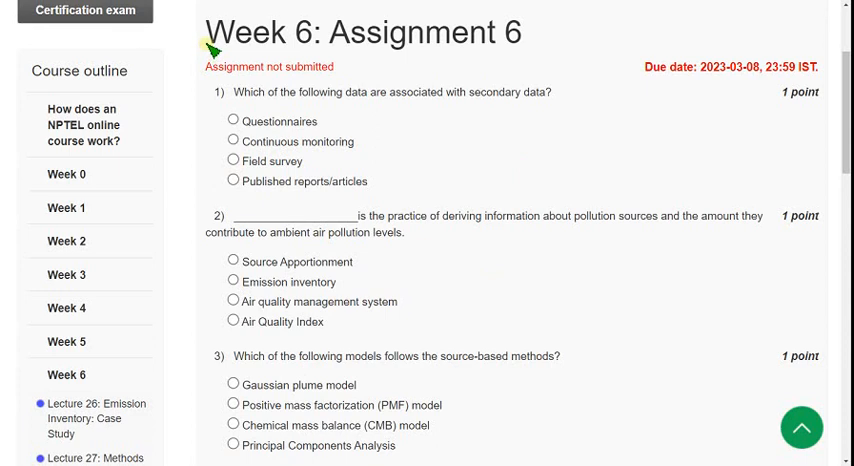
{"action": "mouse_move", "coordinate": [212, 46]}
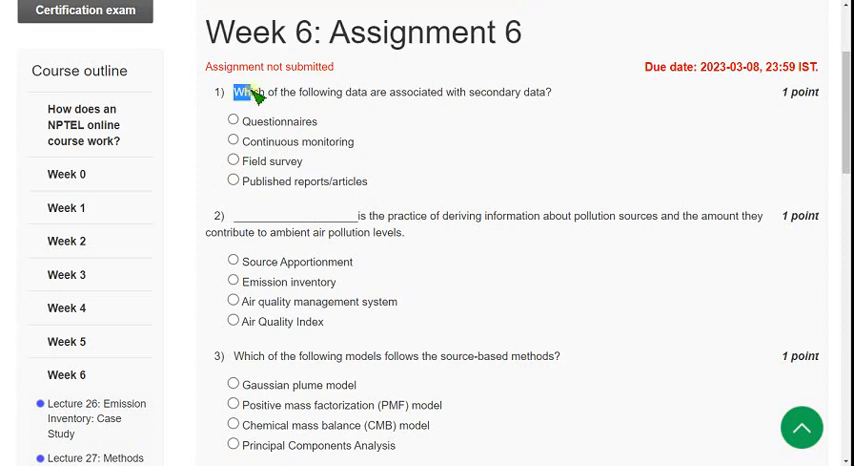
Select Questionnaires as the answer to question 1 on secondary data.
{"action": "left_click_drag", "start_coordinate": [234, 92], "coordinate": [444, 92]}
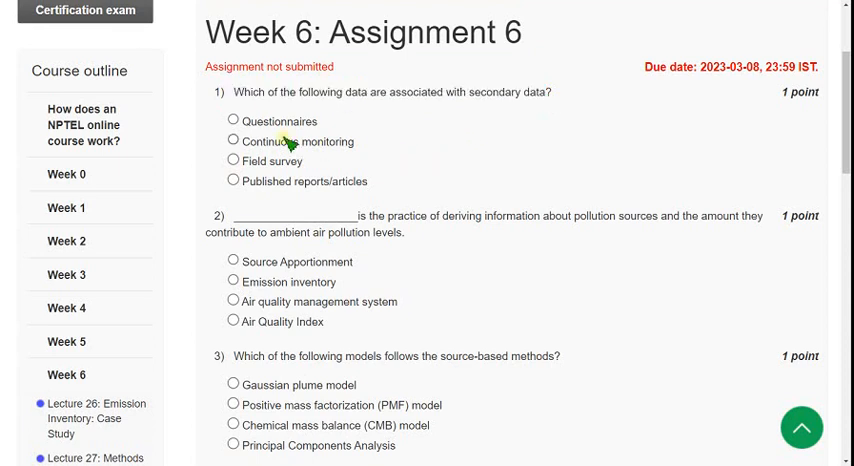
{"action": "double_click", "coordinate": [268, 120]}
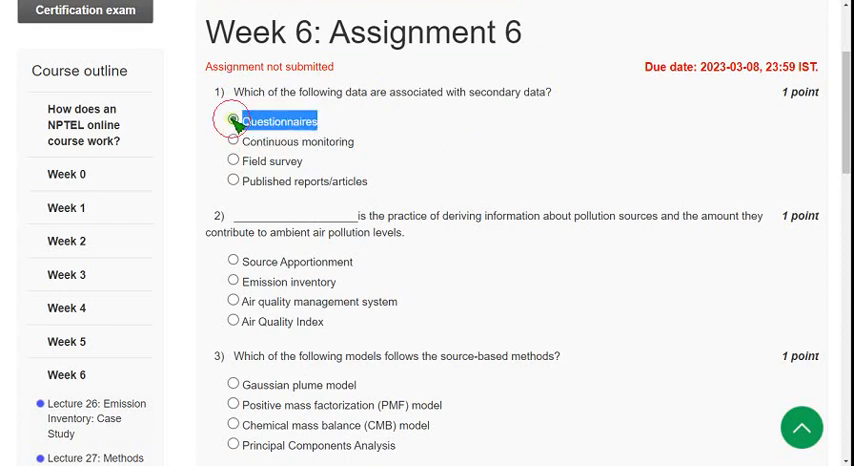
{"action": "left_click", "coordinate": [230, 120]}
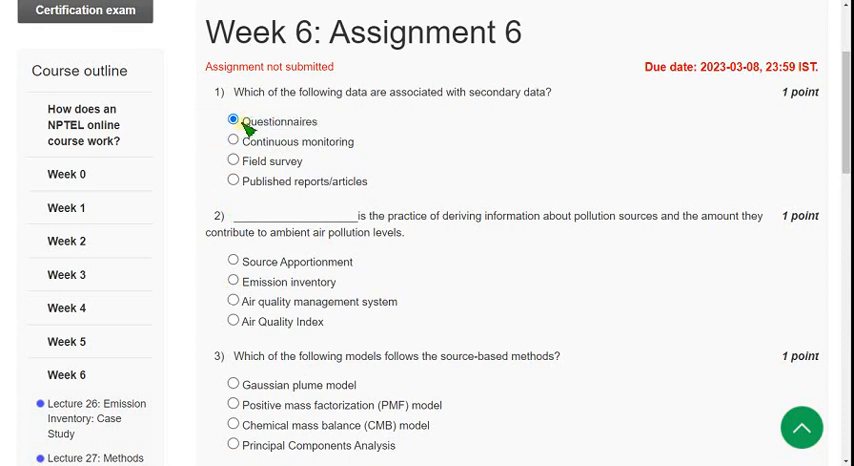
{"action": "double_click", "coordinate": [280, 120]}
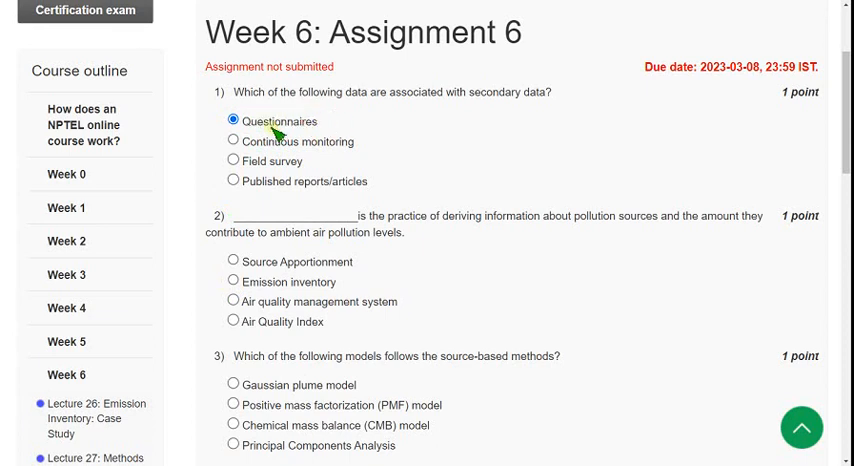
{"action": "double_click", "coordinate": [280, 120]}
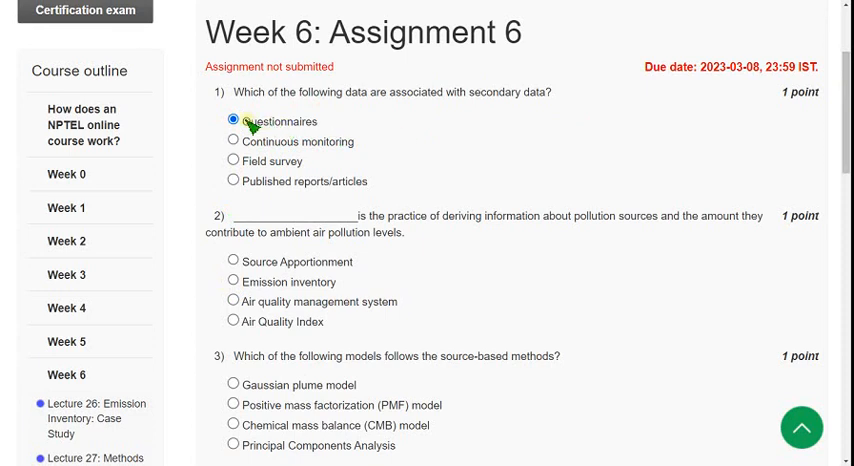
{"action": "double_click", "coordinate": [278, 120]}
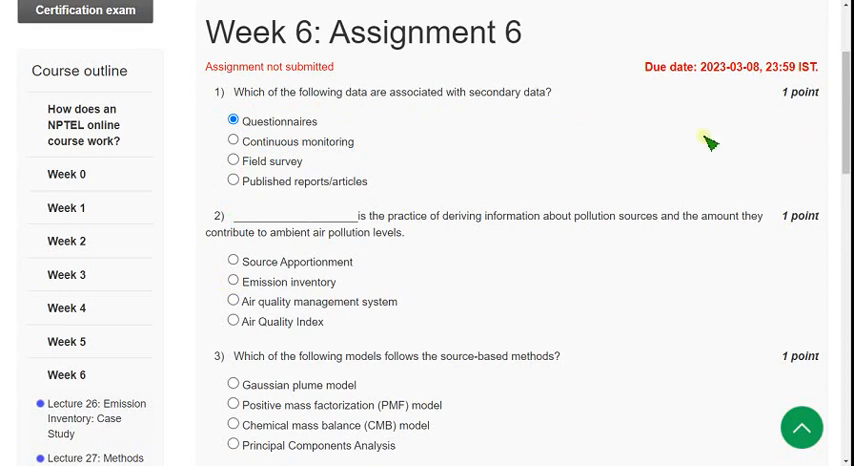
{"action": "mouse_move", "coordinate": [340, 150]}
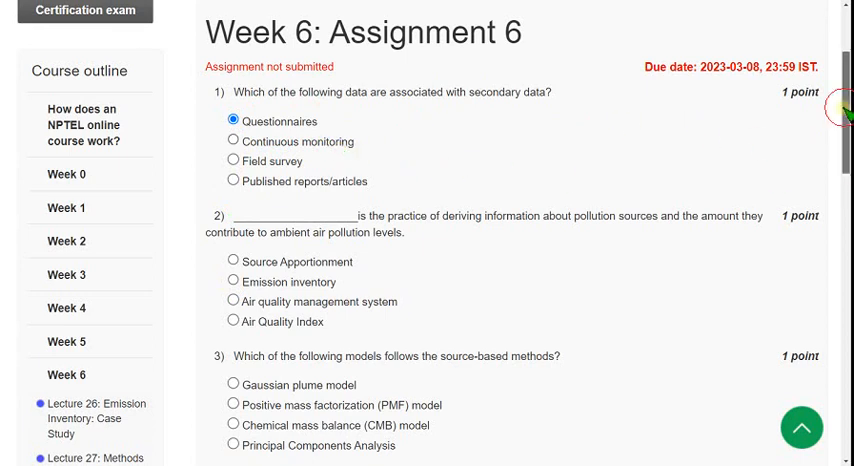
Select Source Apportionment as the answer to question 2.
{"action": "scroll", "scroll_direction": "down", "scroll_amount": 3}
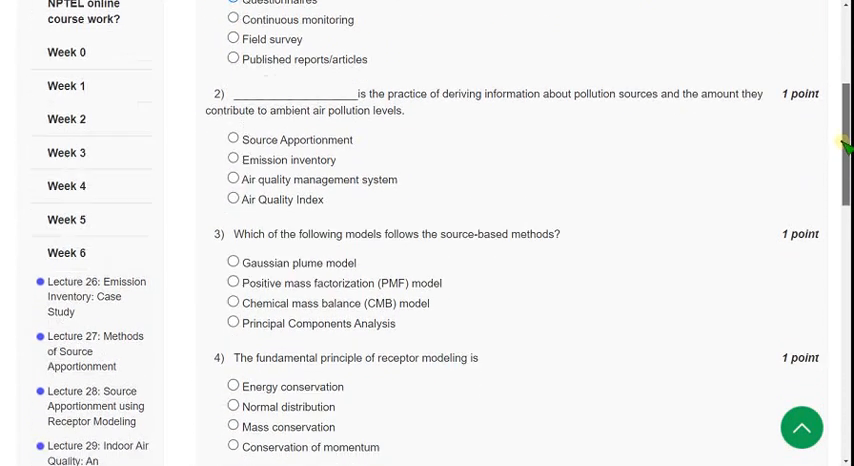
{"action": "scroll", "scroll_direction": "down", "scroll_amount": 3}
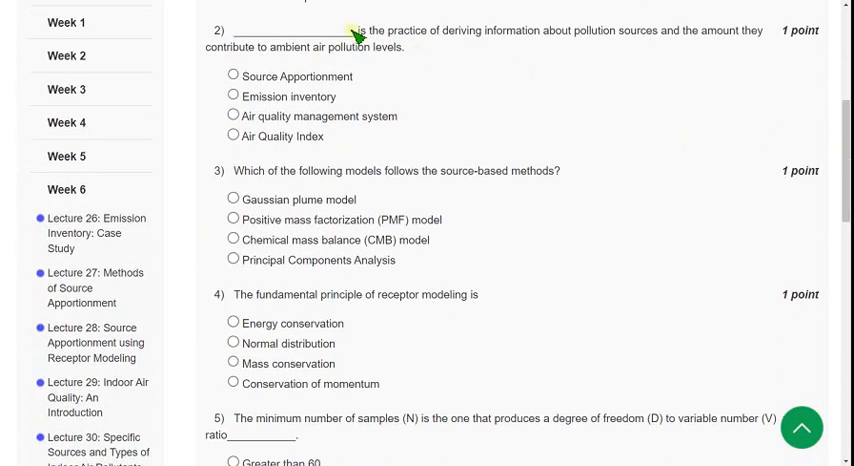
{"action": "left_click_drag", "start_coordinate": [356, 30], "coordinate": [536, 30]}
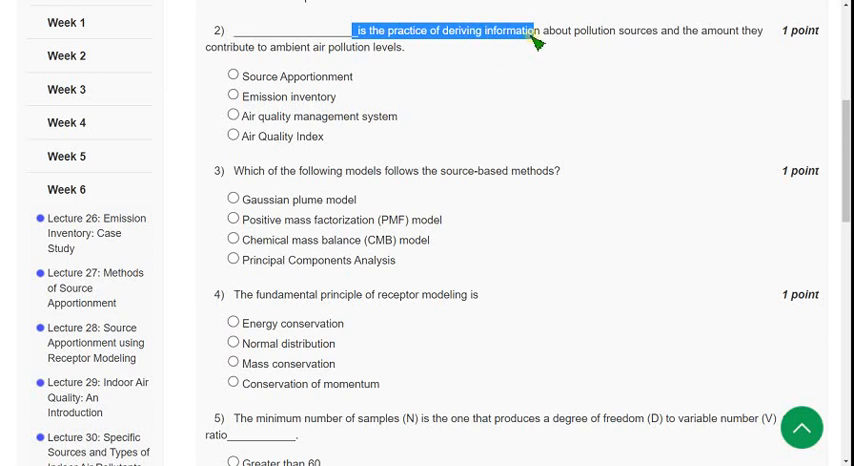
{"action": "left_click_drag", "start_coordinate": [538, 30], "coordinate": [656, 30]}
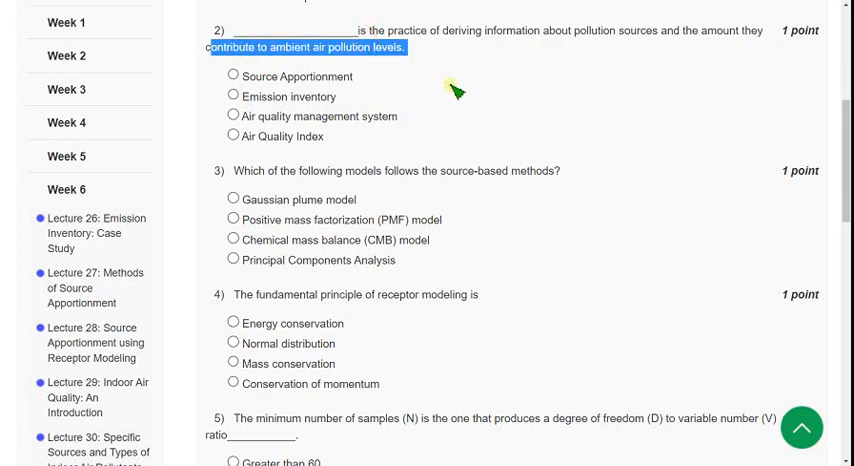
{"action": "mouse_move", "coordinate": [486, 108]}
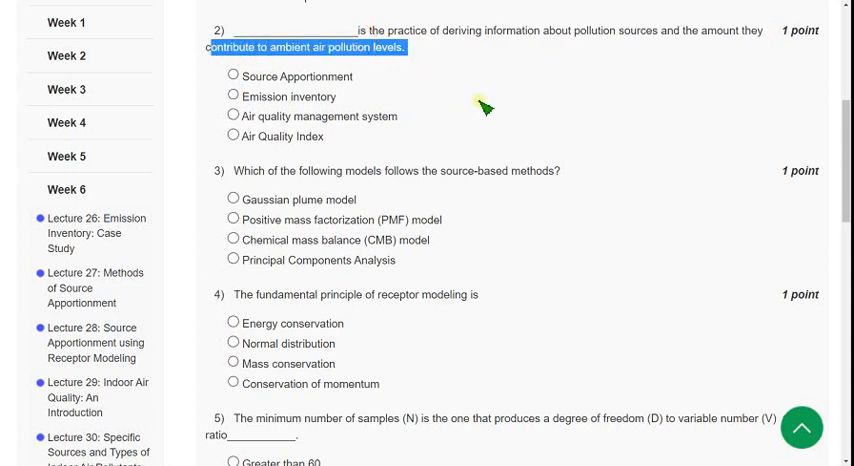
{"action": "double_click", "coordinate": [288, 76]}
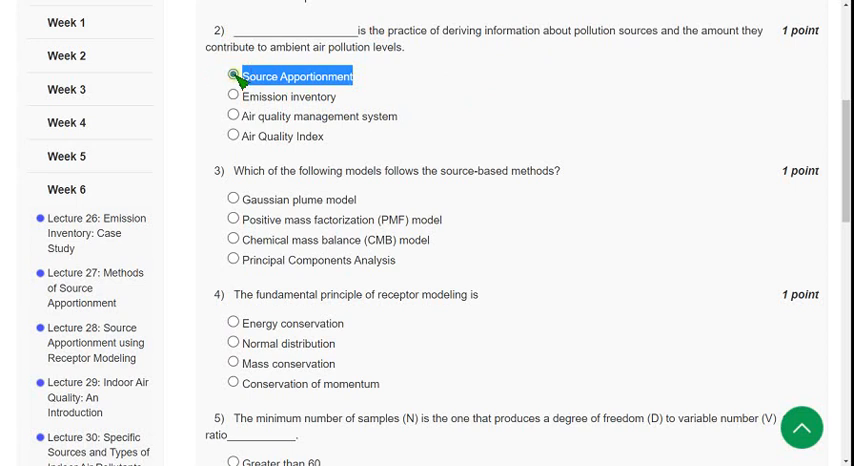
{"action": "left_click", "coordinate": [232, 76]}
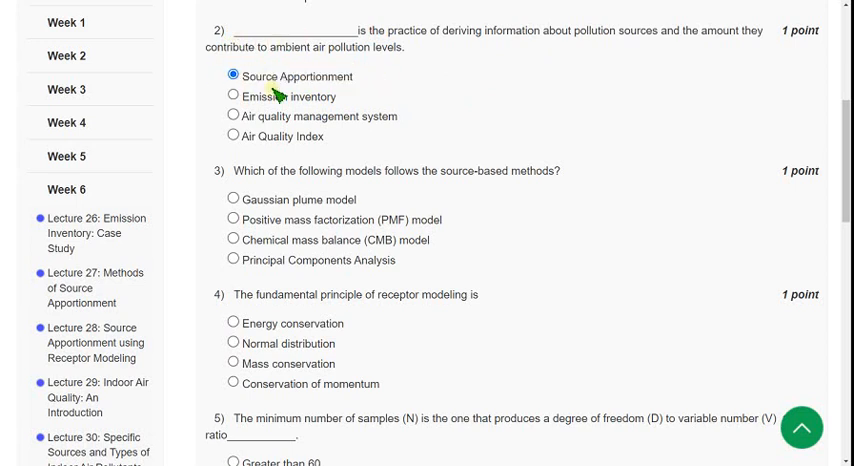
{"action": "mouse_move", "coordinate": [344, 118]}
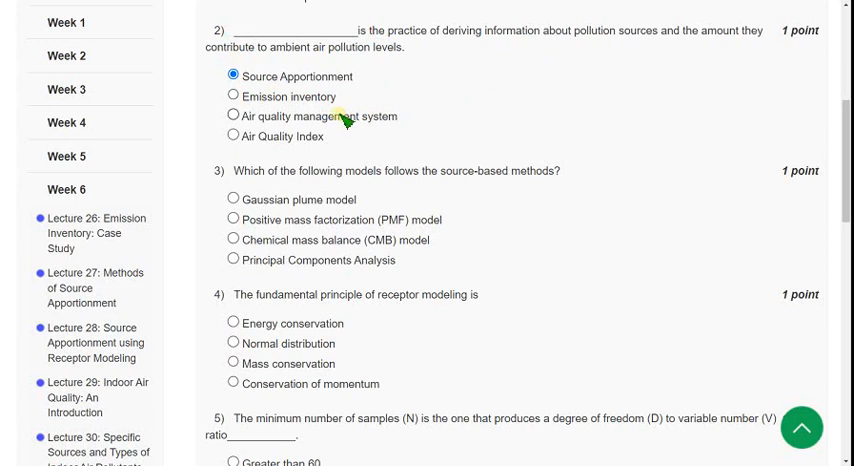
Select Gaussian plume model as the answer to question 3 on source-based methods.
{"action": "scroll", "scroll_direction": "down", "scroll_amount": 3}
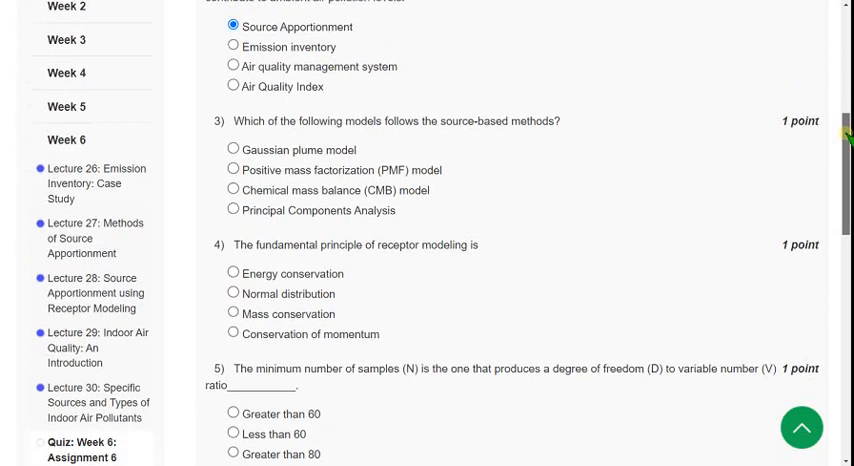
{"action": "scroll", "scroll_direction": "down", "scroll_amount": 3}
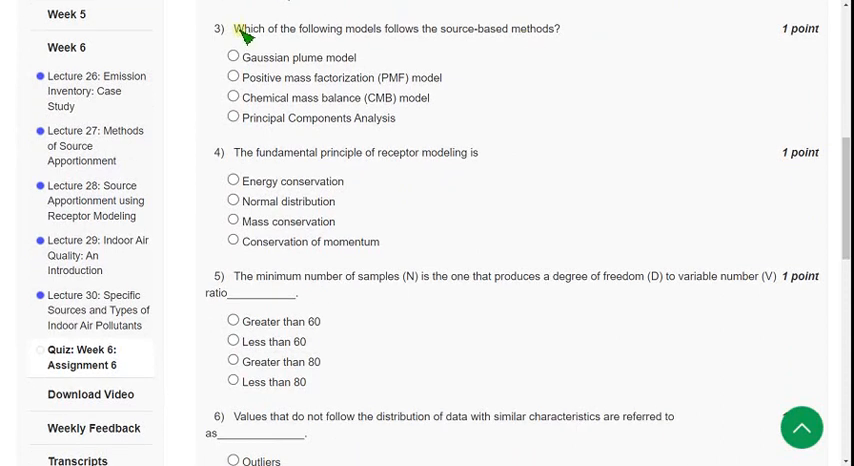
{"action": "left_click_drag", "start_coordinate": [234, 28], "coordinate": [384, 28]}
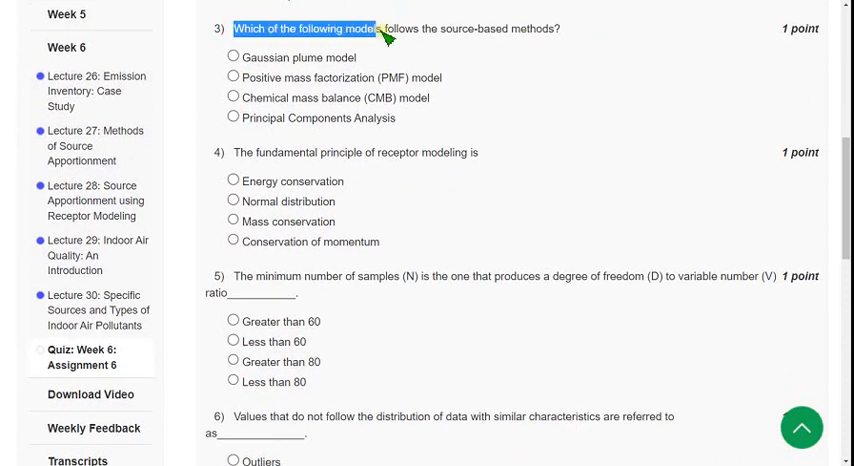
{"action": "left_click_drag", "start_coordinate": [382, 28], "coordinate": [448, 28]}
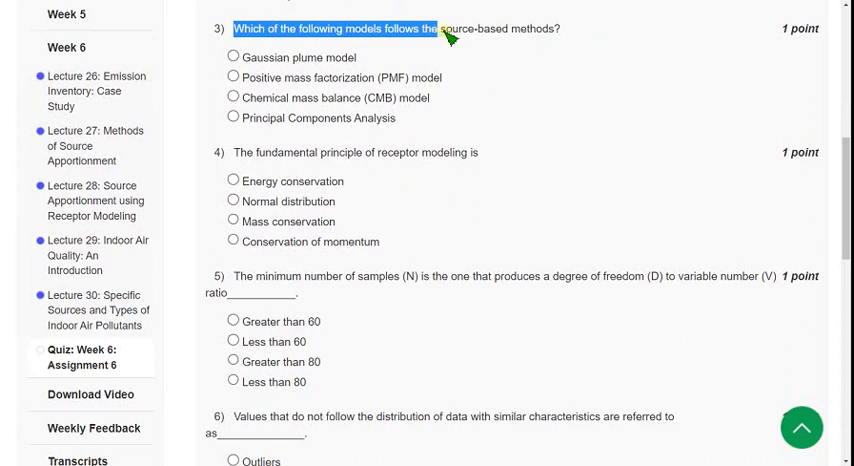
{"action": "left_click_drag", "start_coordinate": [234, 28], "coordinate": [556, 28]}
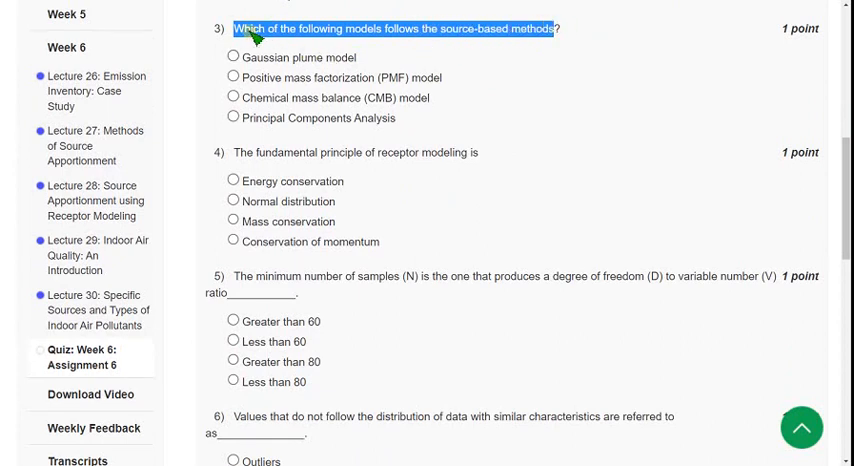
{"action": "mouse_move", "coordinate": [532, 48]}
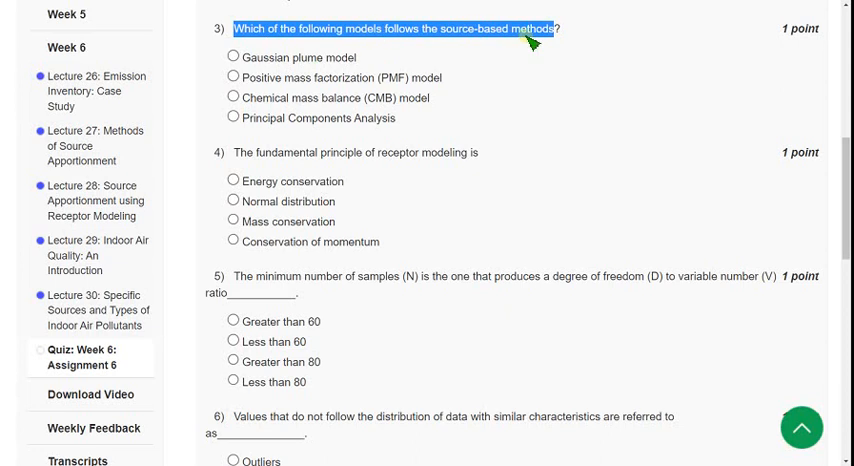
{"action": "left_click", "coordinate": [232, 56]}
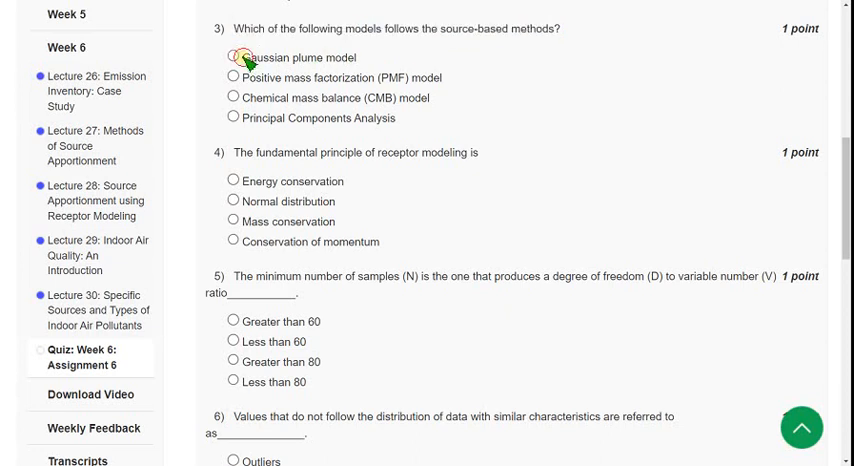
{"action": "double_click", "coordinate": [292, 56]}
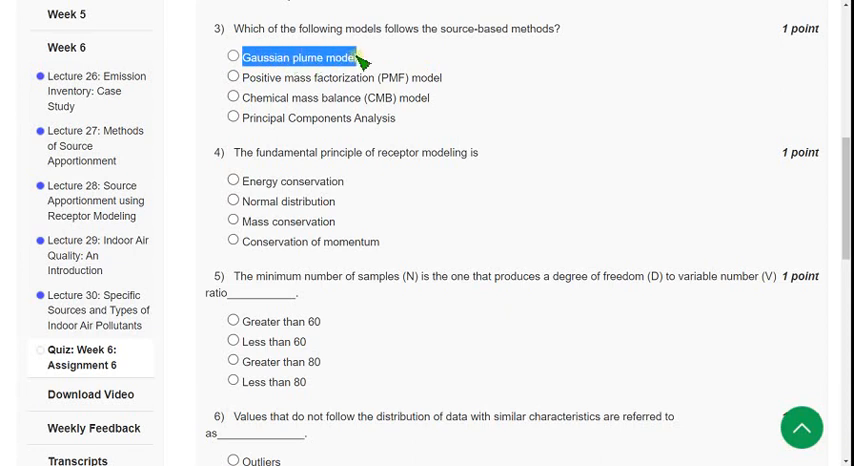
{"action": "left_click", "coordinate": [226, 56]}
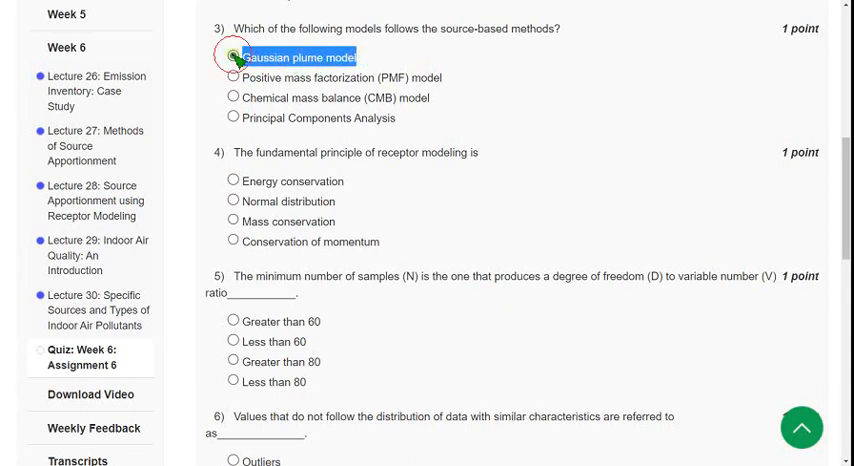
{"action": "left_click", "coordinate": [228, 56]}
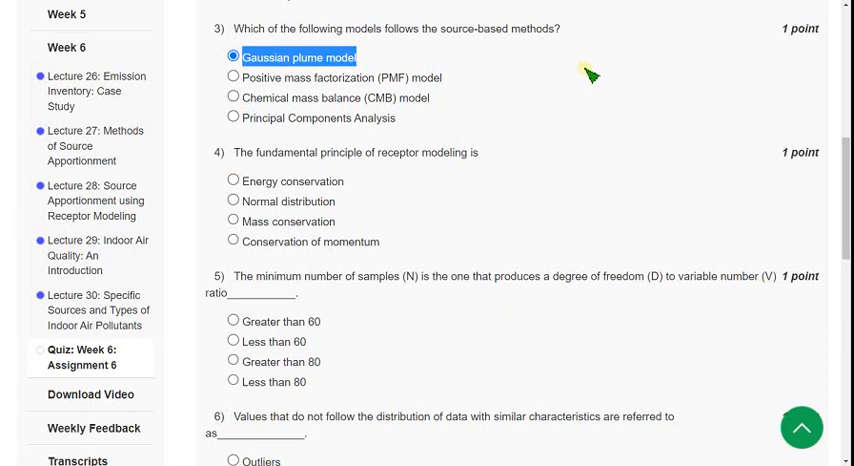
{"action": "mouse_move", "coordinate": [600, 66]}
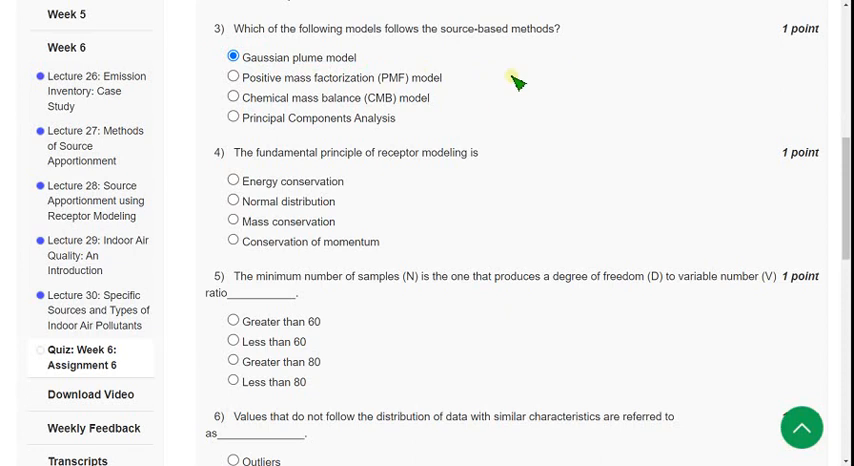
Select Mass conservation as the answer to question 4 on receptor modeling's principle.
{"action": "scroll", "scroll_direction": "down", "scroll_amount": 3}
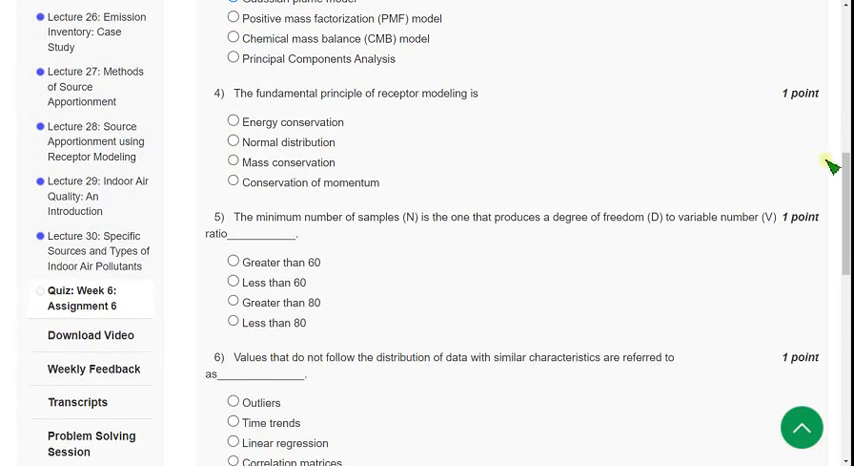
{"action": "scroll", "scroll_direction": "down", "scroll_amount": 3}
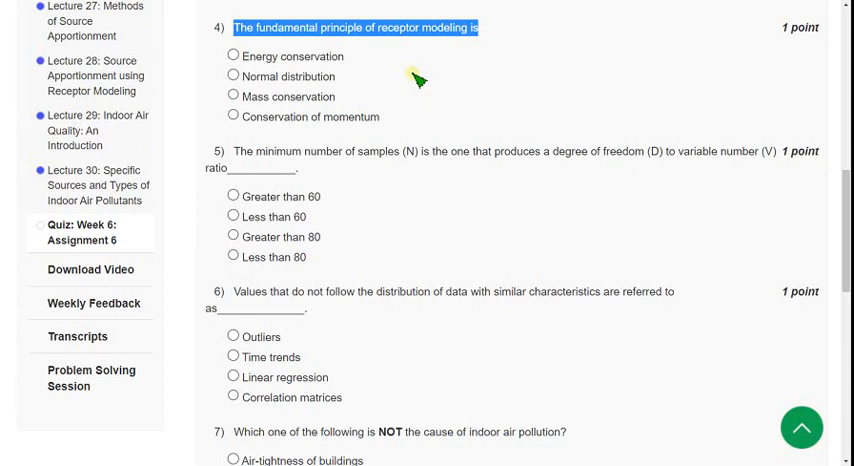
{"action": "mouse_move", "coordinate": [240, 104]}
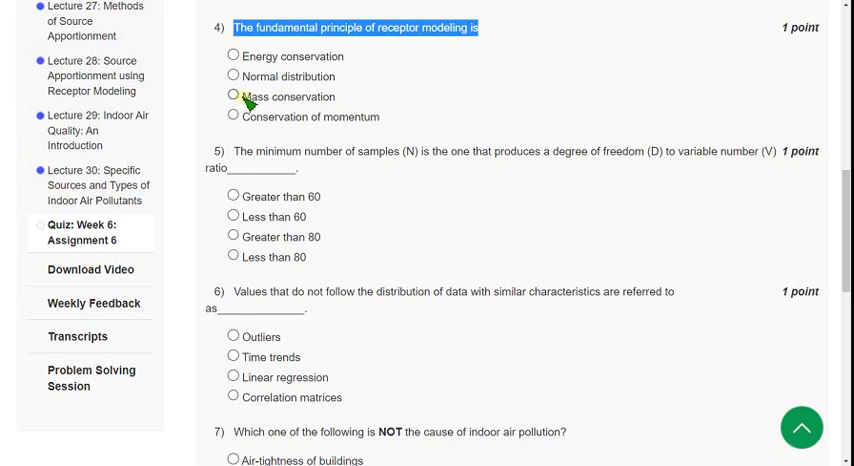
{"action": "double_click", "coordinate": [288, 96]}
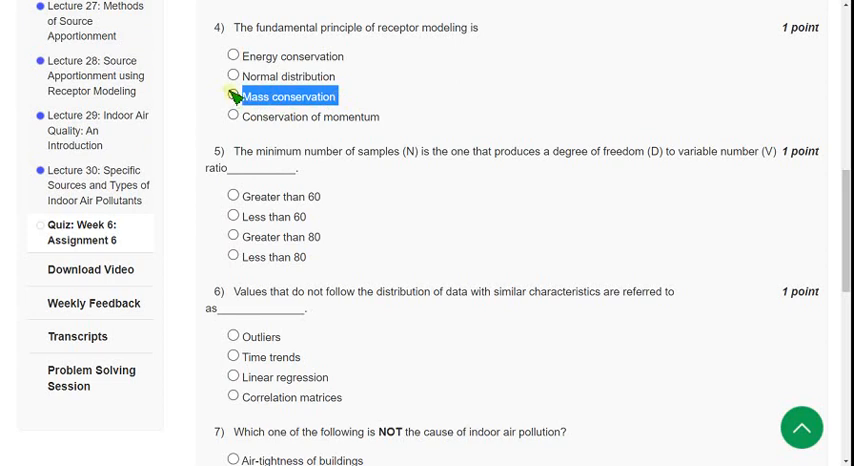
{"action": "left_click", "coordinate": [234, 96]}
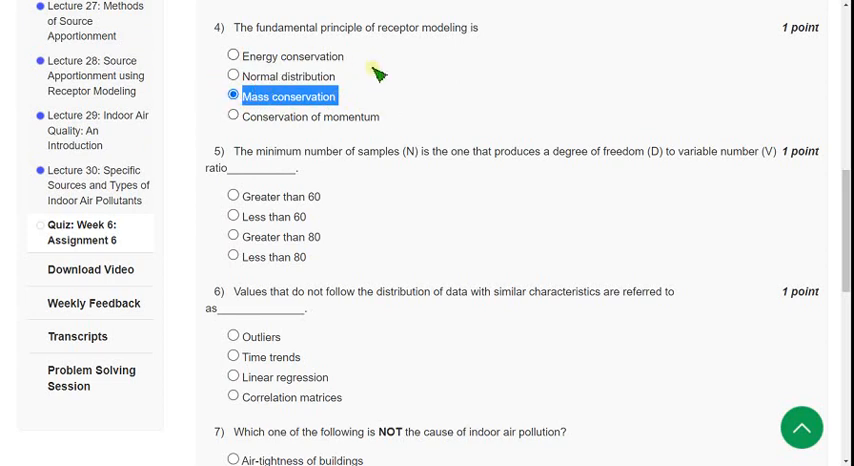
{"action": "mouse_move", "coordinate": [392, 70]}
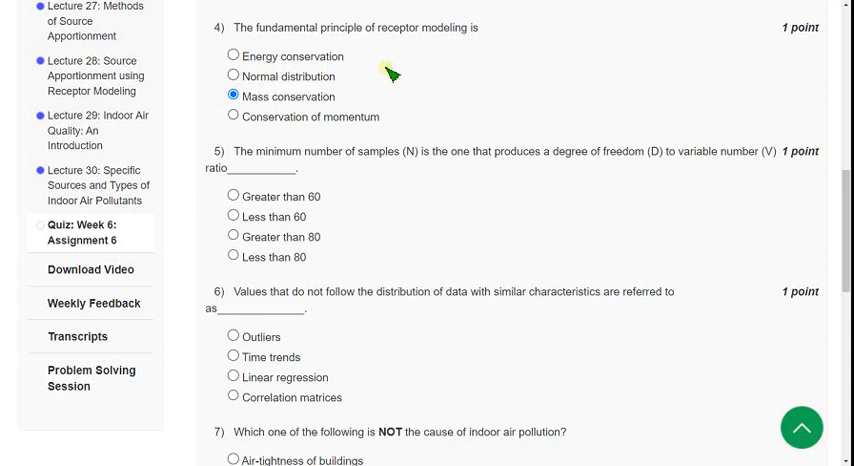
{"action": "mouse_move", "coordinate": [690, 76]}
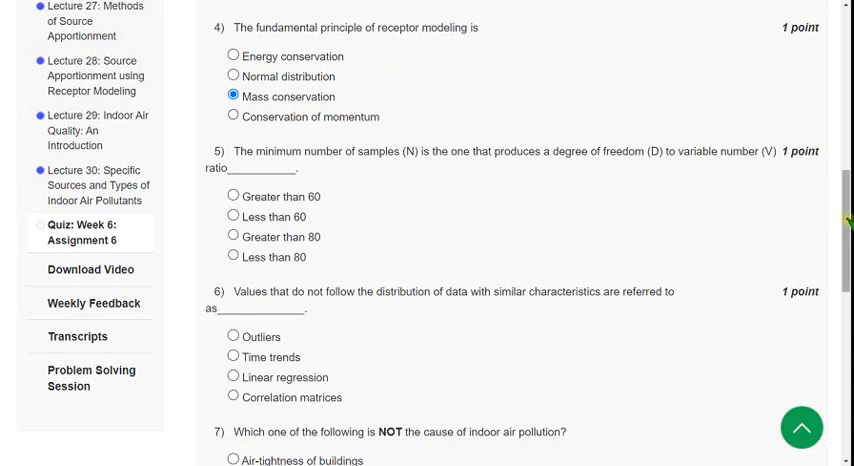
Select Greater than 60 as the answer to question 5 on minimum sample count.
{"action": "scroll", "scroll_direction": "down", "scroll_amount": 3}
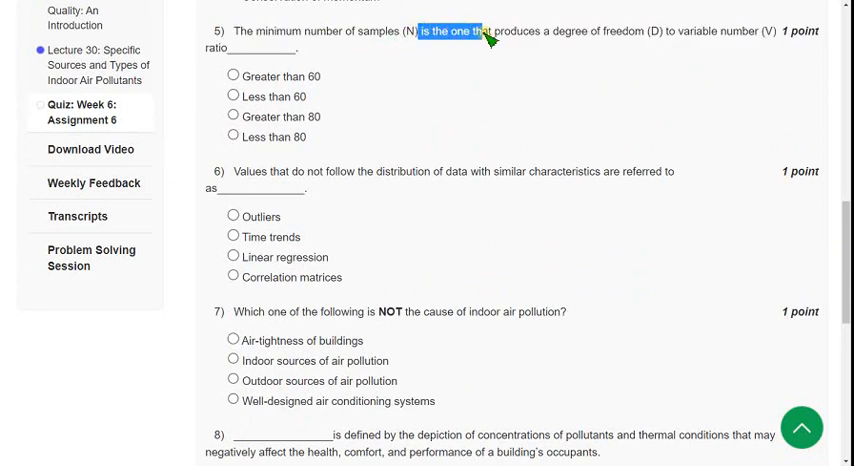
{"action": "left_click_drag", "start_coordinate": [484, 32], "coordinate": [662, 32]}
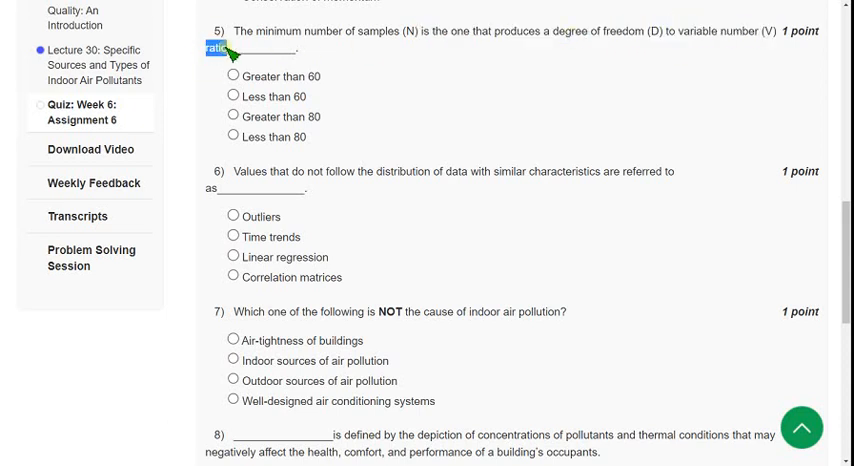
{"action": "mouse_move", "coordinate": [388, 114]}
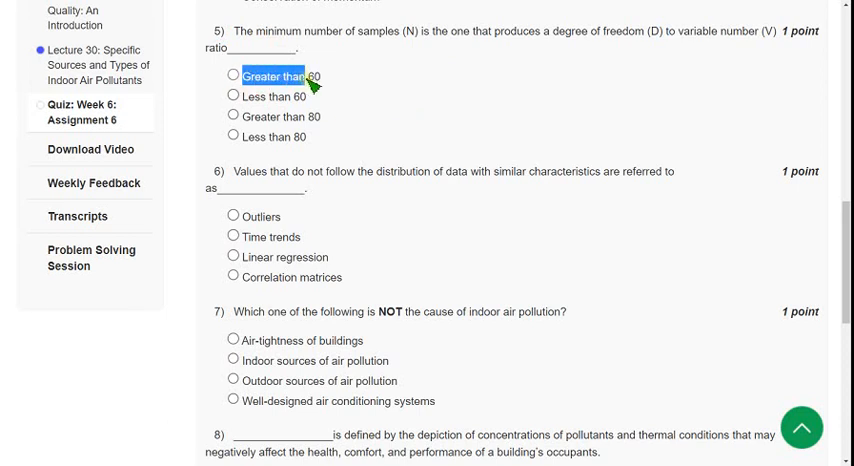
{"action": "mouse_move", "coordinate": [368, 104]}
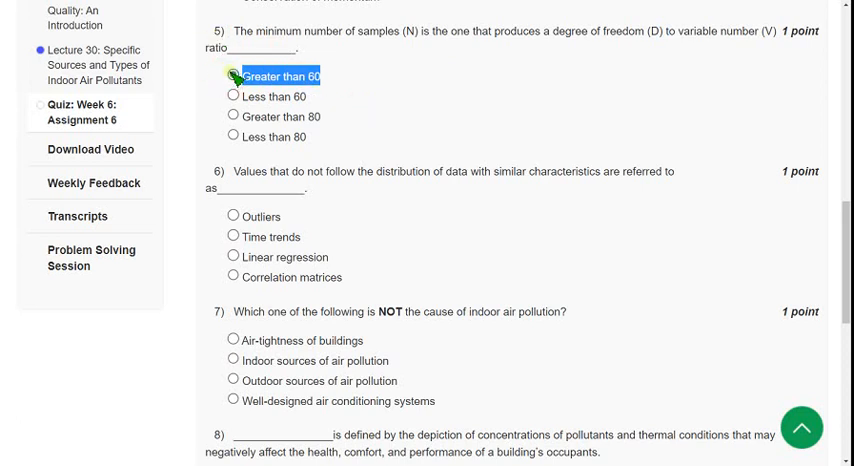
{"action": "left_click", "coordinate": [232, 76]}
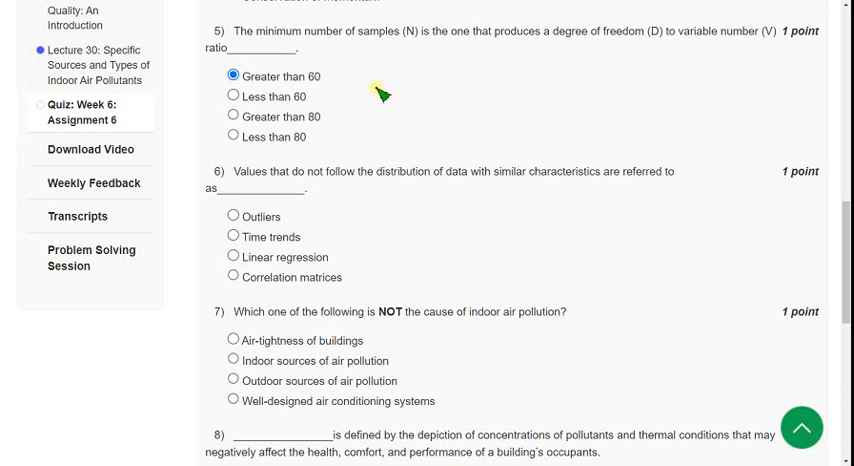
{"action": "mouse_move", "coordinate": [358, 72]}
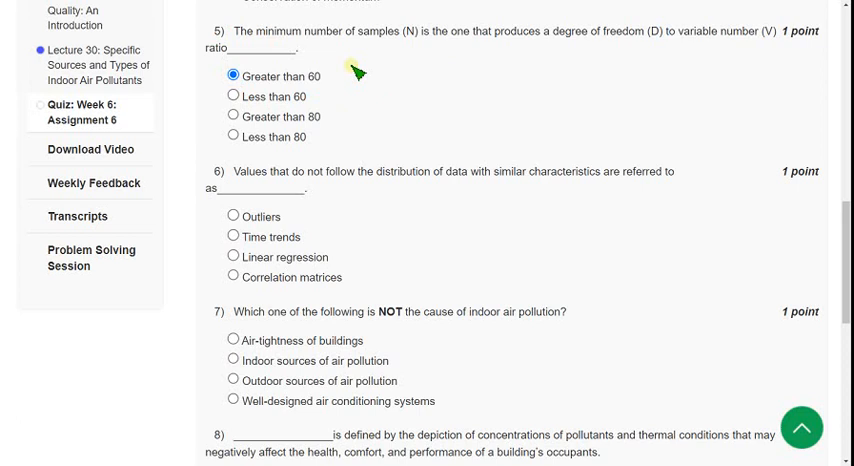
{"action": "mouse_move", "coordinate": [818, 192]}
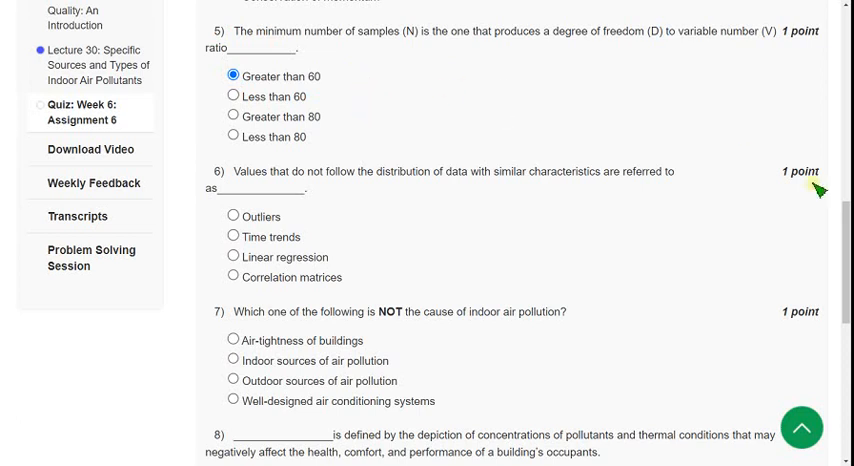
Select Outliers as the answer to question 6 on values not following the distribution.
{"action": "scroll", "scroll_direction": "down", "scroll_amount": 3}
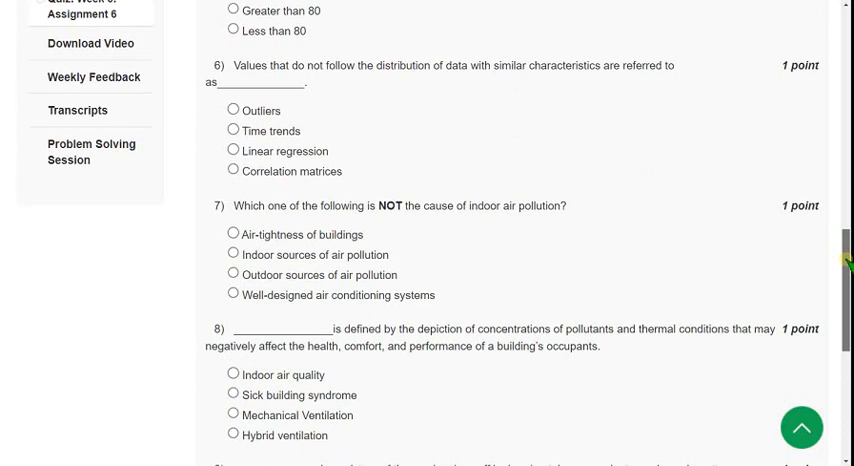
{"action": "scroll", "scroll_direction": "down", "scroll_amount": 3}
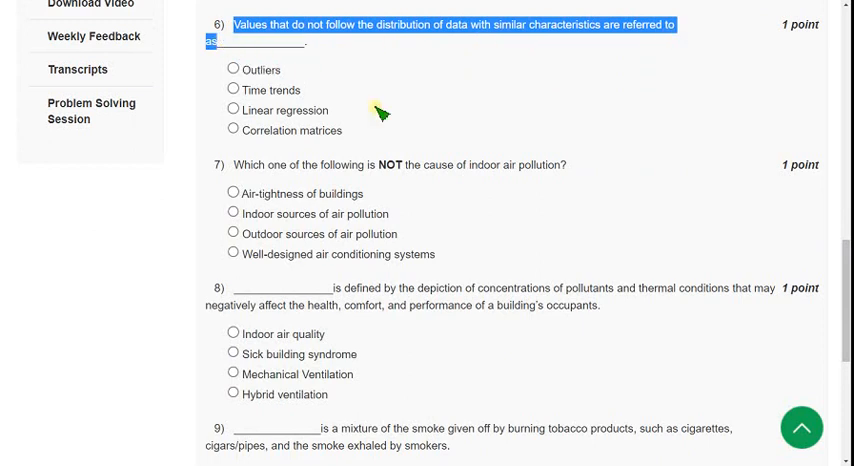
{"action": "mouse_move", "coordinate": [430, 108]}
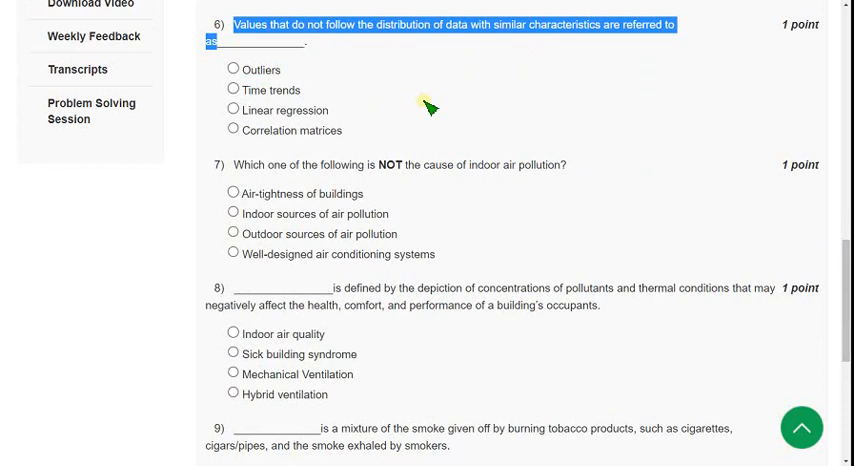
{"action": "mouse_move", "coordinate": [512, 58]}
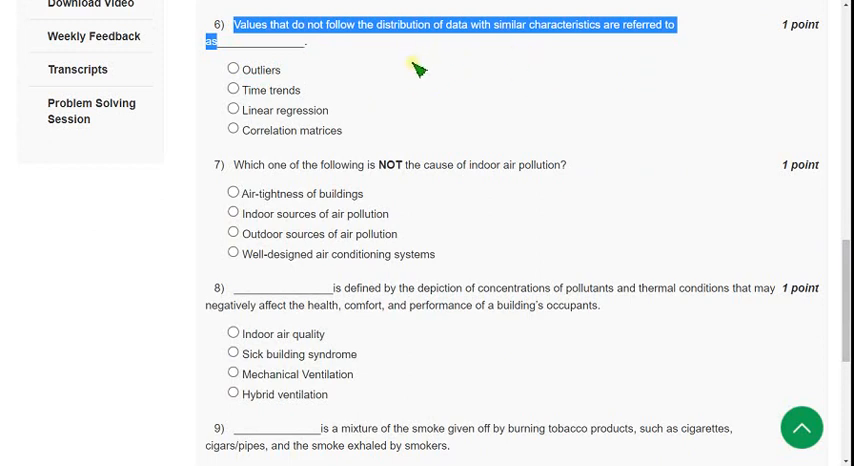
{"action": "double_click", "coordinate": [260, 68]}
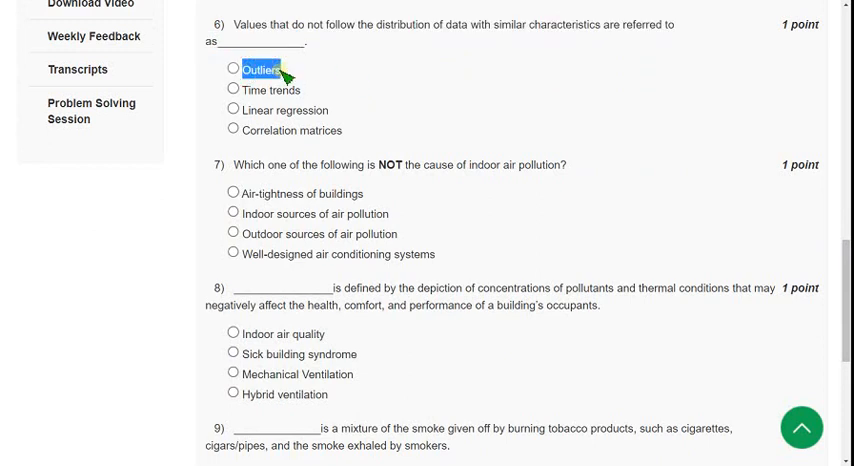
{"action": "mouse_move", "coordinate": [308, 76]}
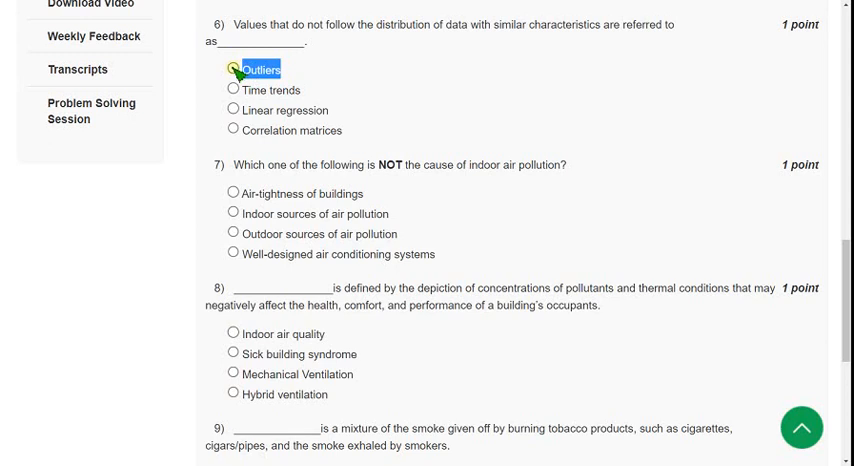
{"action": "left_click", "coordinate": [232, 68]}
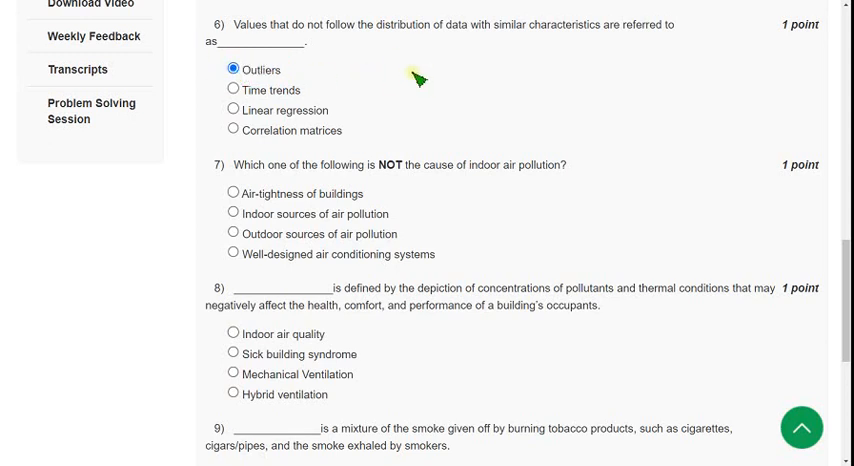
{"action": "mouse_move", "coordinate": [402, 88]}
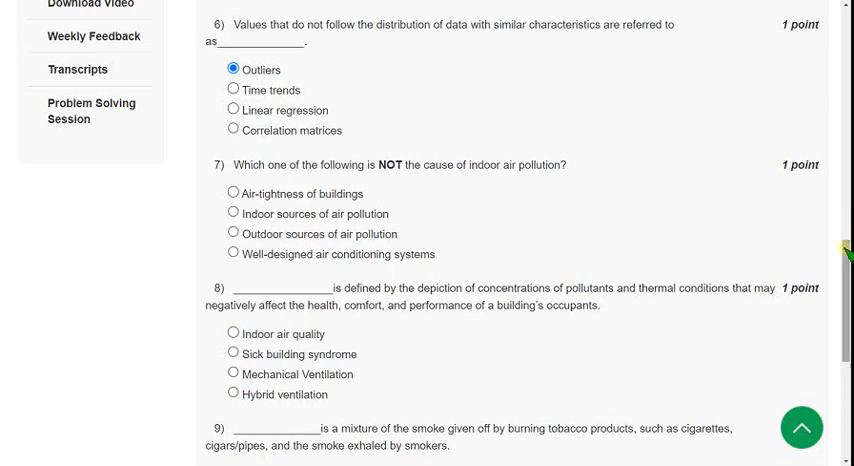
Select Well-designed air conditioning systems as question 7's non-cause of indoor air pollution.
{"action": "scroll", "scroll_direction": "down", "scroll_amount": 3}
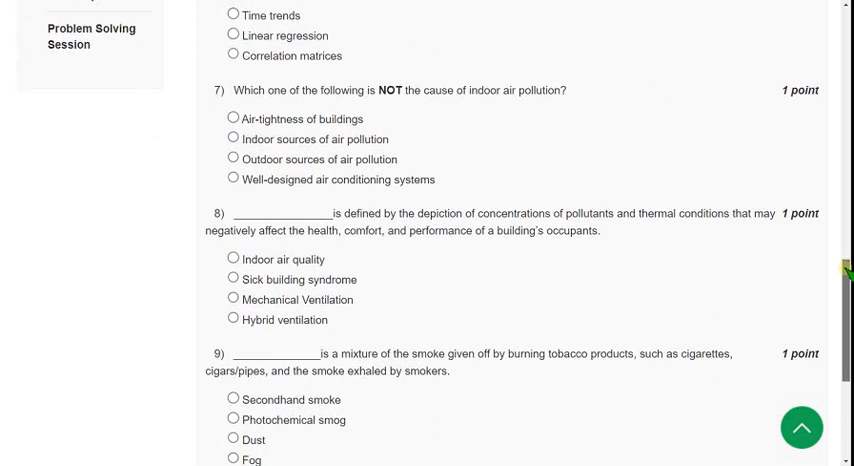
{"action": "scroll", "scroll_direction": "down", "scroll_amount": 3}
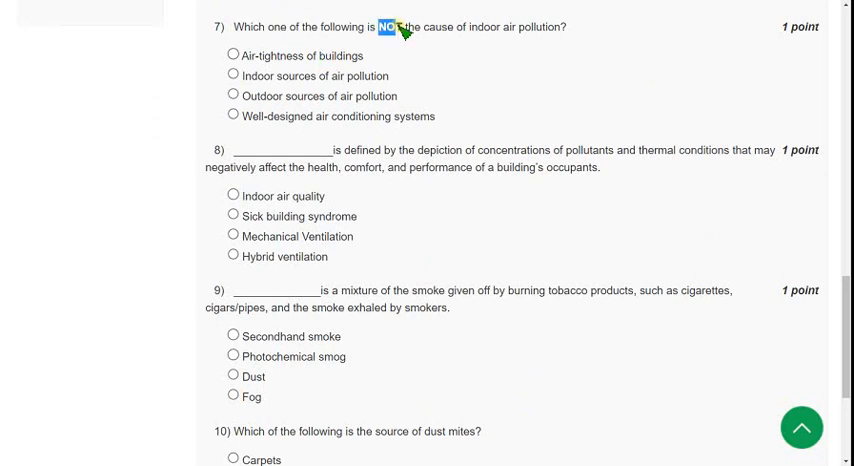
{"action": "left_click_drag", "start_coordinate": [408, 28], "coordinate": [500, 28]}
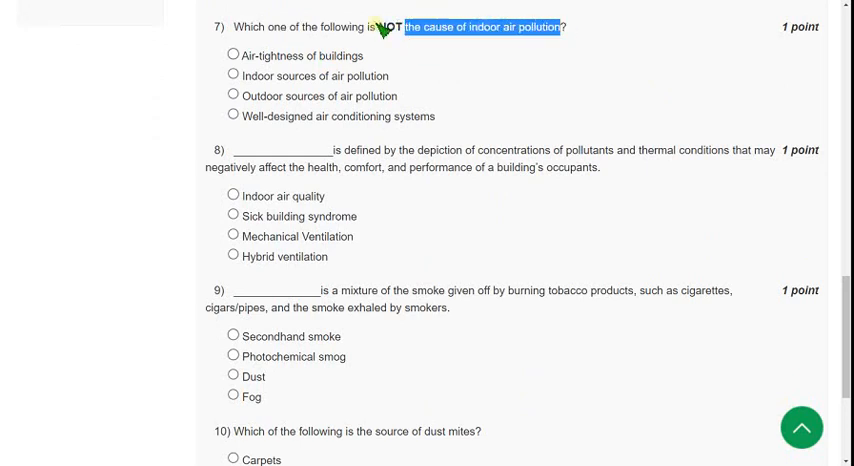
{"action": "left_click", "coordinate": [396, 48]}
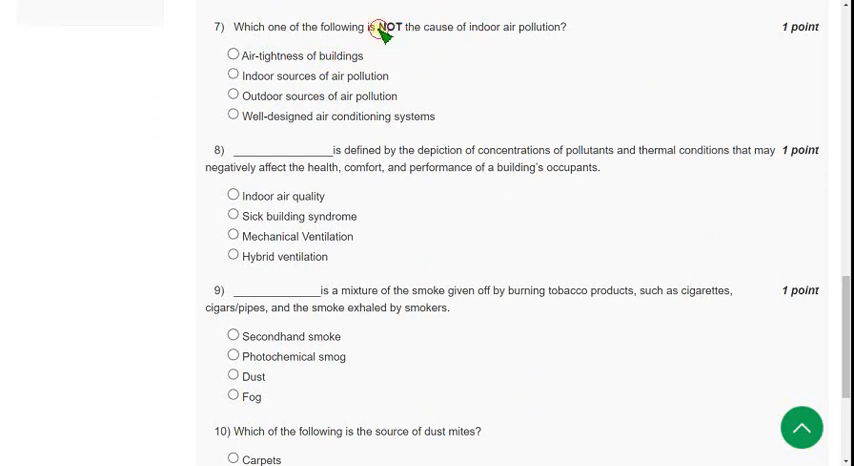
{"action": "double_click", "coordinate": [402, 28]}
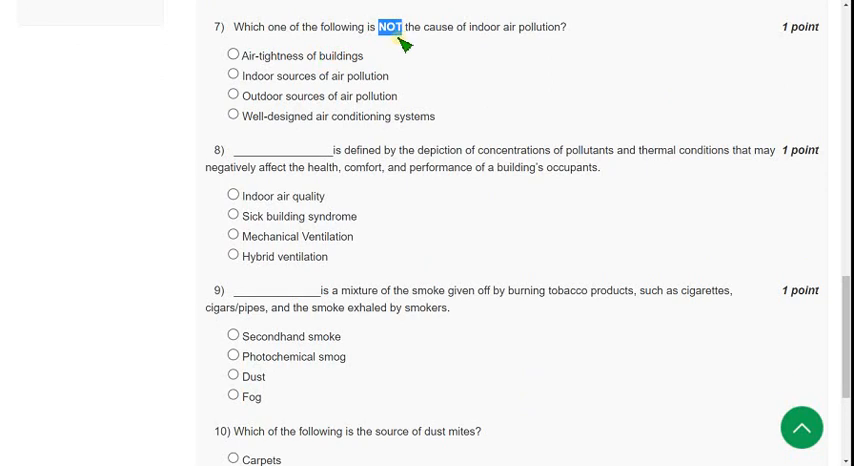
{"action": "mouse_move", "coordinate": [292, 38]}
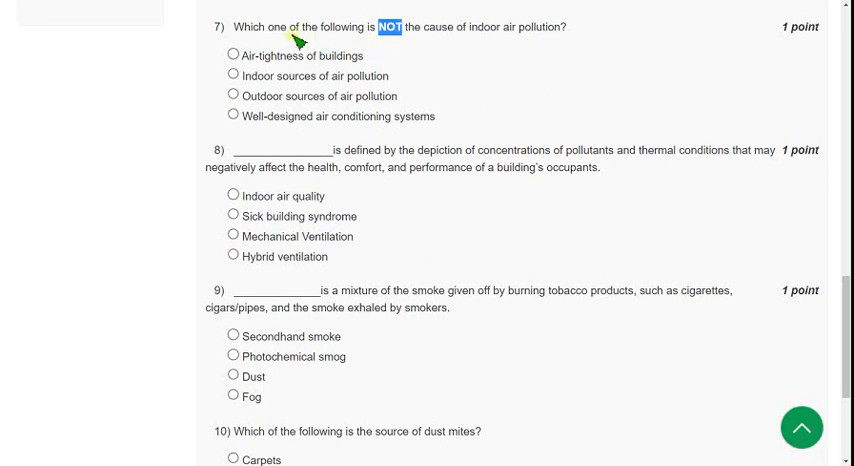
{"action": "mouse_move", "coordinate": [290, 42]}
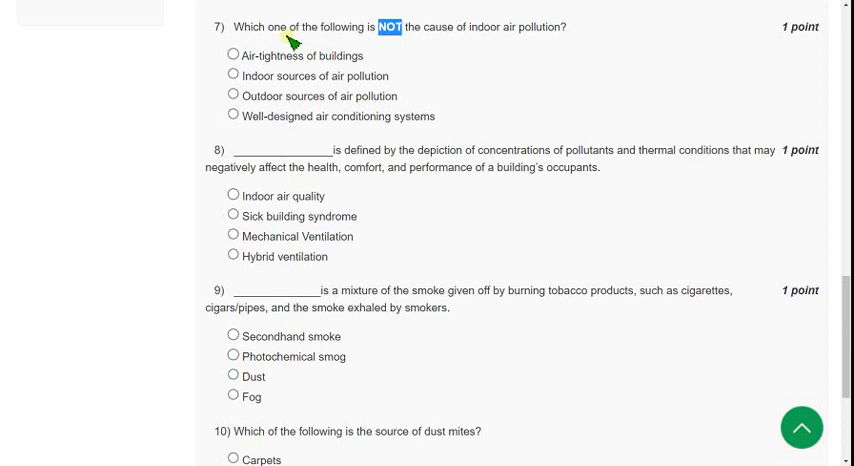
{"action": "mouse_move", "coordinate": [240, 118]}
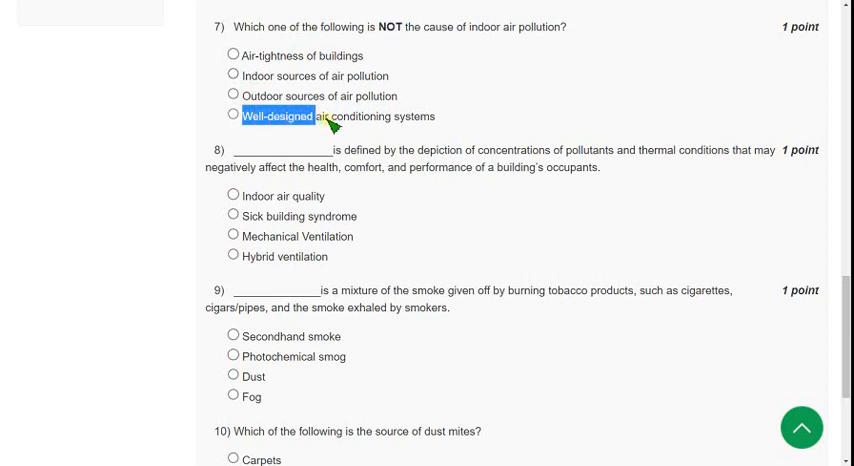
{"action": "left_click_drag", "start_coordinate": [244, 116], "coordinate": [436, 116]}
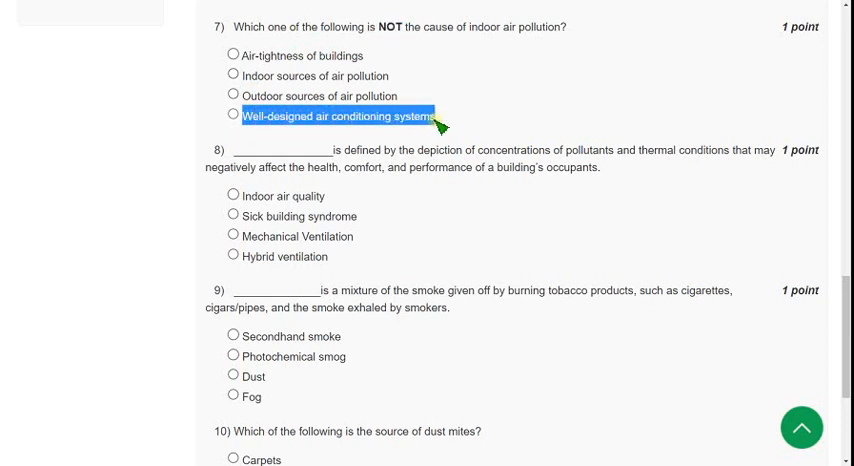
{"action": "mouse_move", "coordinate": [268, 118]}
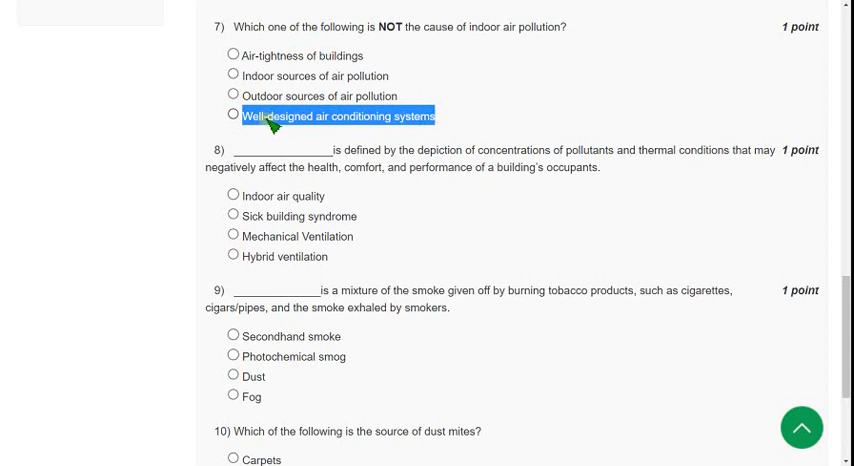
{"action": "mouse_move", "coordinate": [256, 124]}
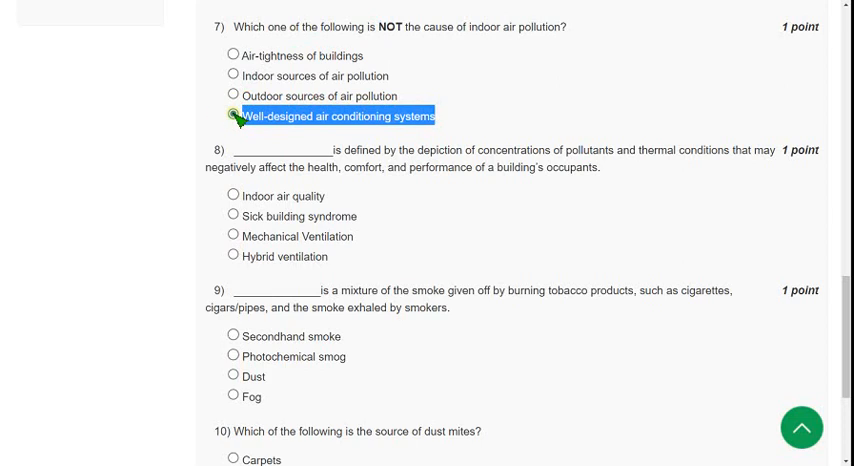
{"action": "left_click", "coordinate": [232, 116]}
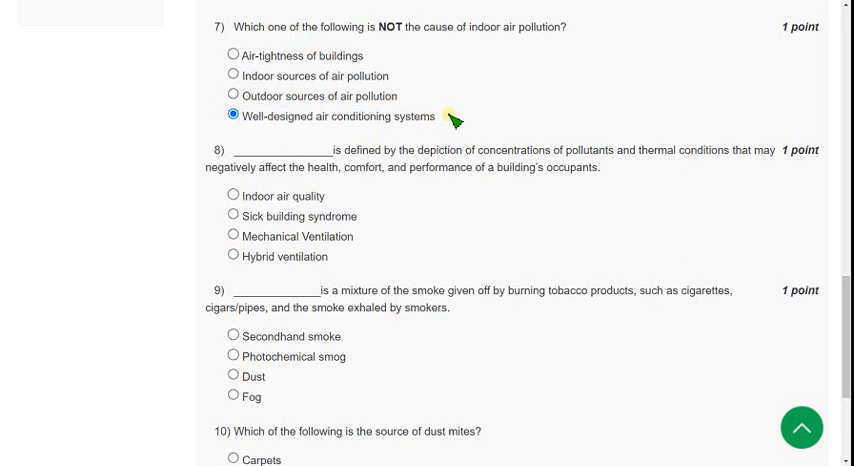
{"action": "mouse_move", "coordinate": [478, 82]}
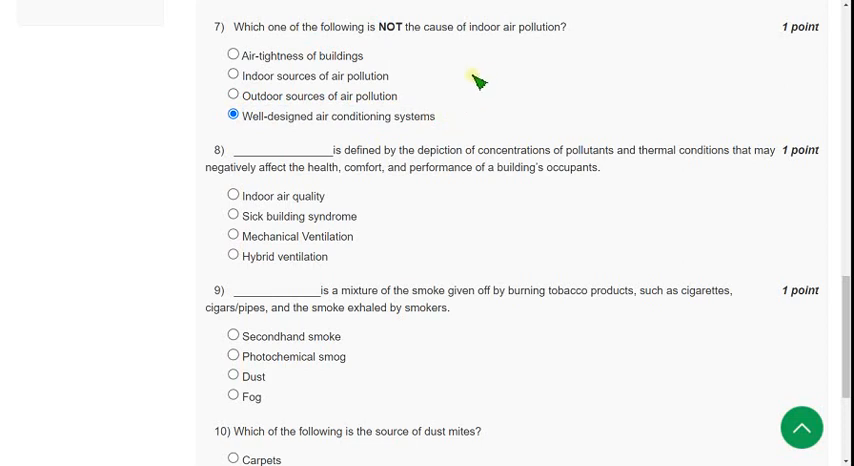
{"action": "mouse_move", "coordinate": [642, 116]}
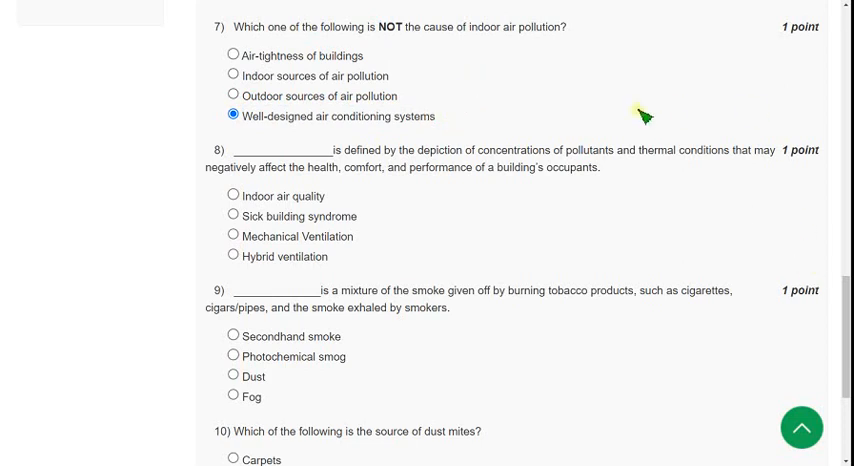
{"action": "mouse_move", "coordinate": [558, 68]}
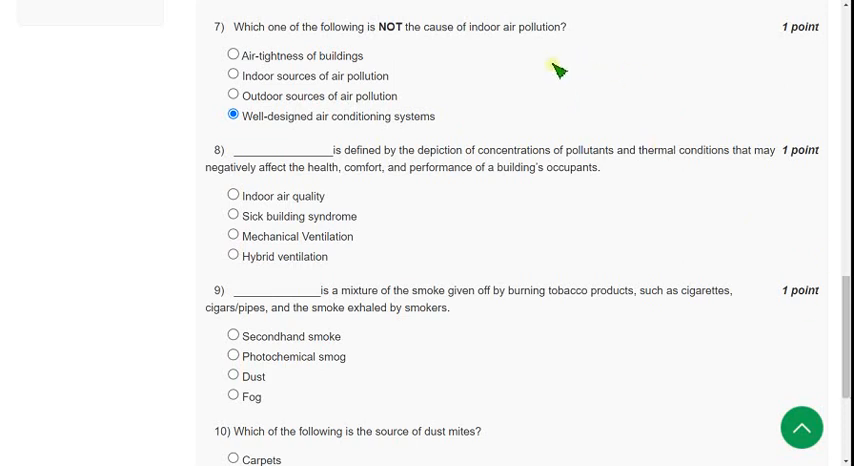
Select Indoor air quality as the answer to question 8 on occupants' health and comfort.
{"action": "scroll", "scroll_direction": "down", "scroll_amount": 3}
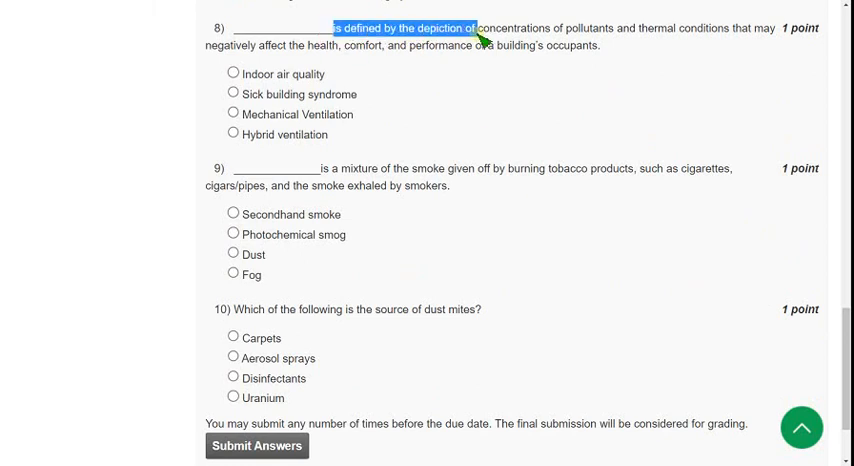
{"action": "left_click_drag", "start_coordinate": [474, 28], "coordinate": [610, 28]}
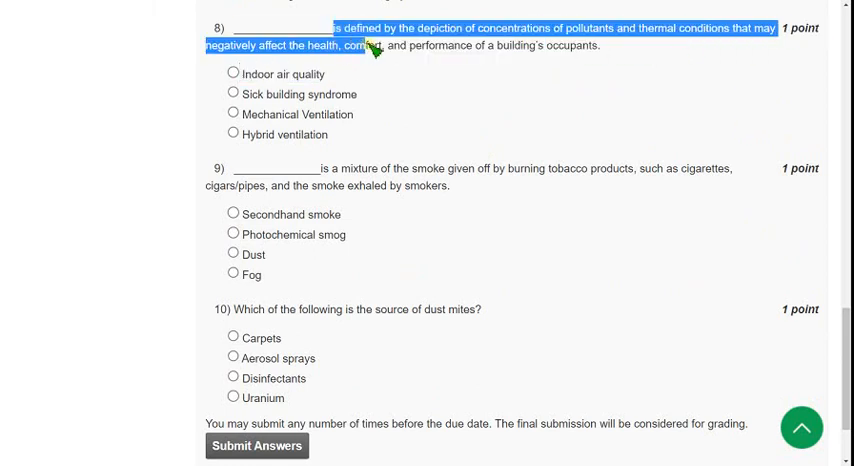
{"action": "mouse_move", "coordinate": [492, 56]}
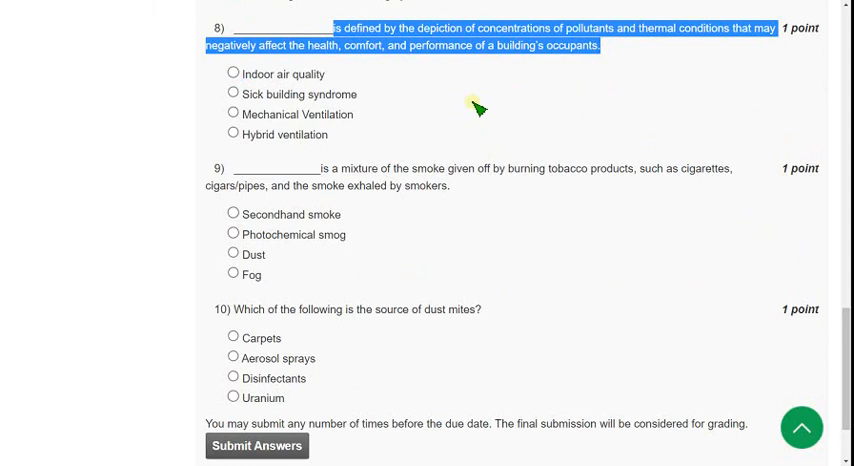
{"action": "mouse_move", "coordinate": [474, 96]}
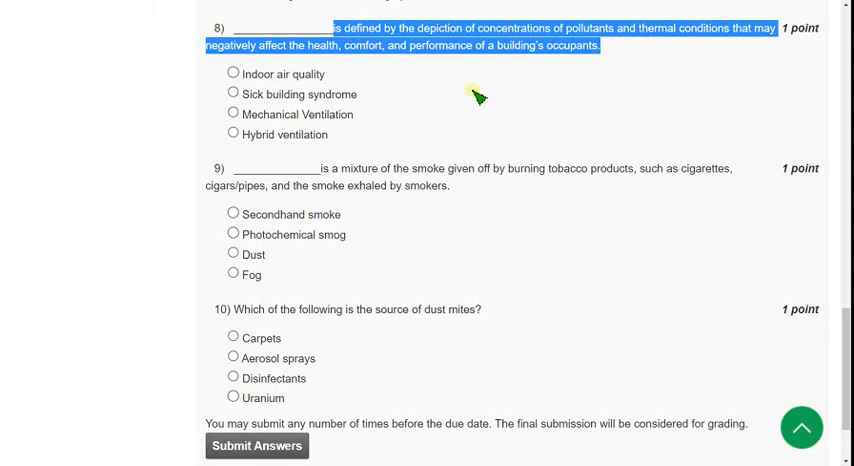
{"action": "double_click", "coordinate": [252, 74]}
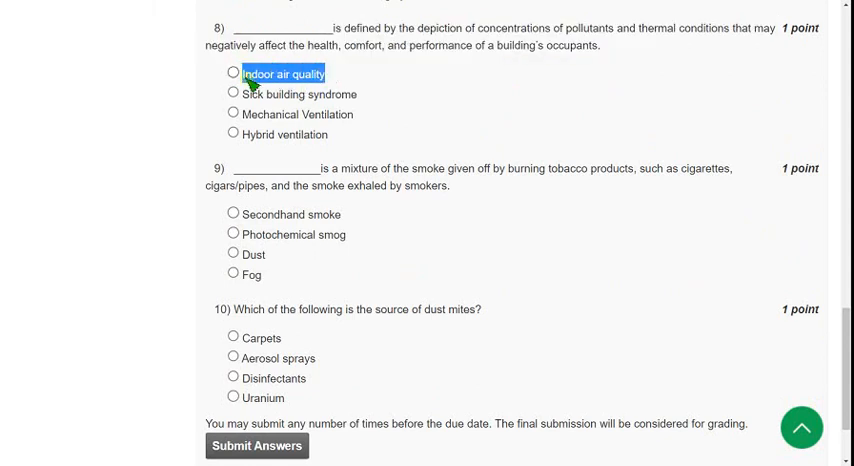
{"action": "left_click", "coordinate": [228, 74]}
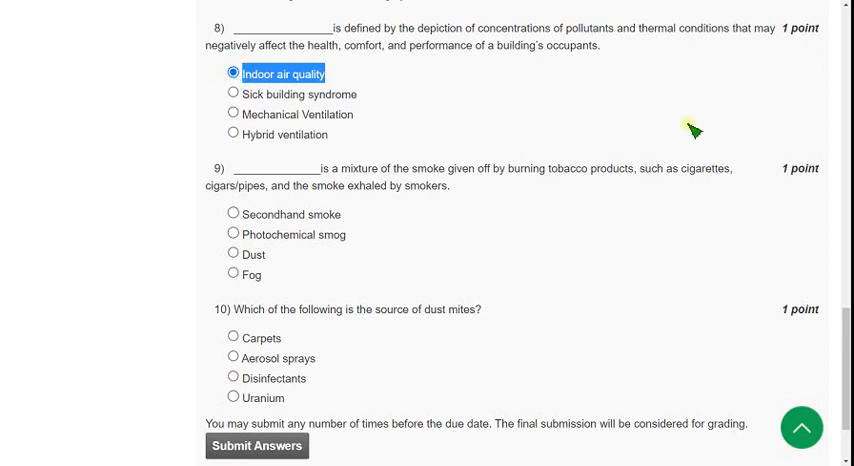
{"action": "mouse_move", "coordinate": [344, 78]}
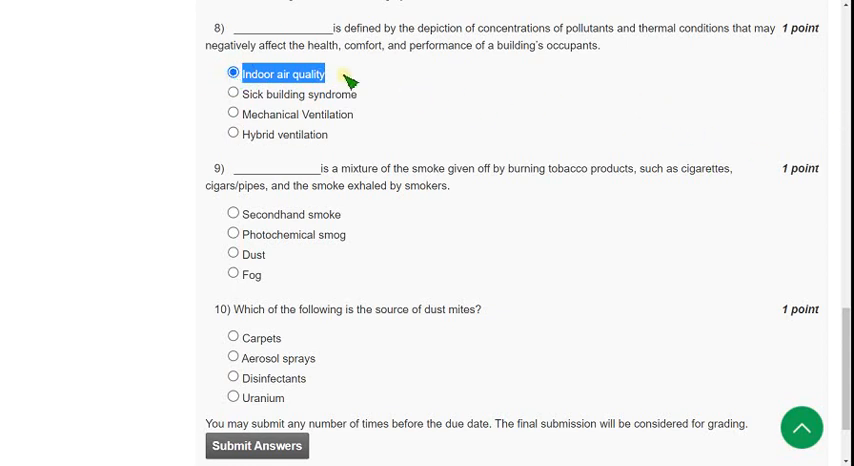
{"action": "mouse_move", "coordinate": [226, 32]}
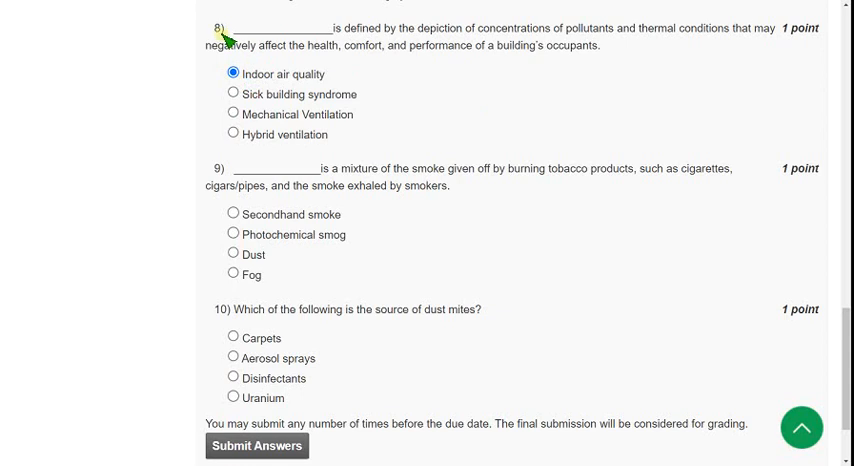
{"action": "mouse_move", "coordinate": [440, 94]}
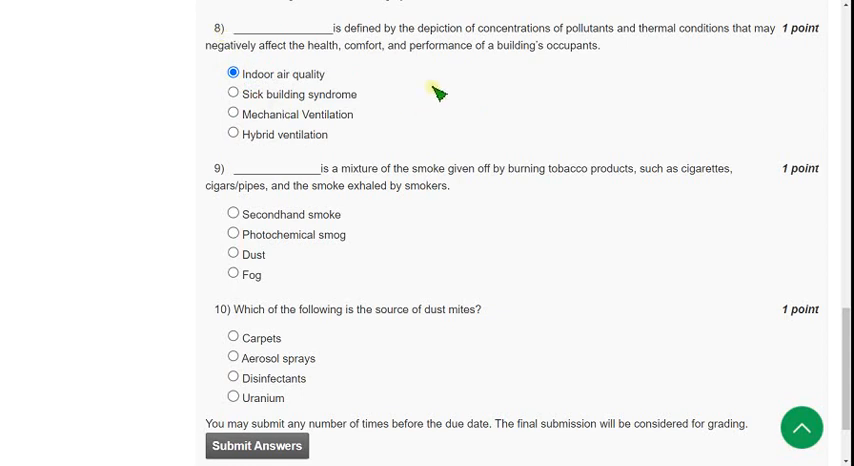
Select Secondhand smoke as the answer to question 9 on burning tobacco smoke.
{"action": "scroll", "scroll_direction": "down", "scroll_amount": 3}
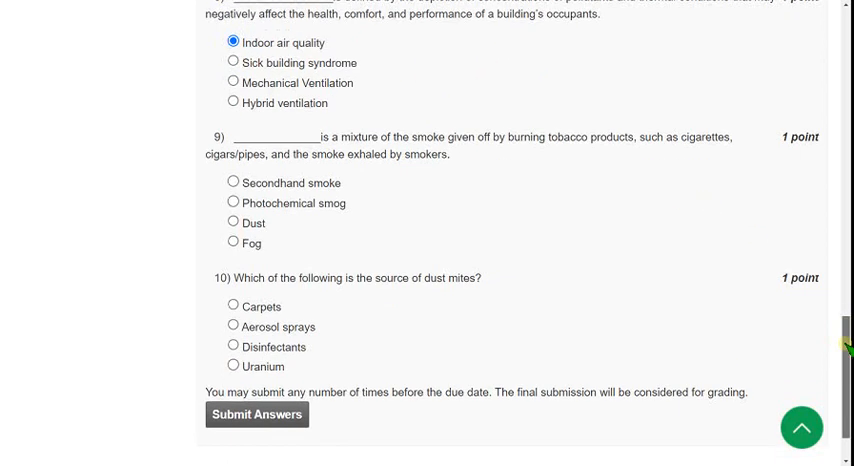
{"action": "scroll", "scroll_direction": "down", "scroll_amount": 3}
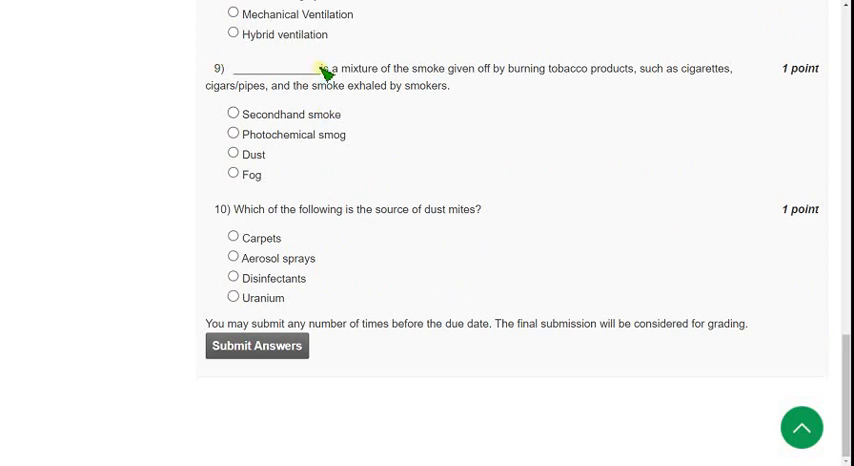
{"action": "left_click_drag", "start_coordinate": [320, 68], "coordinate": [382, 68]}
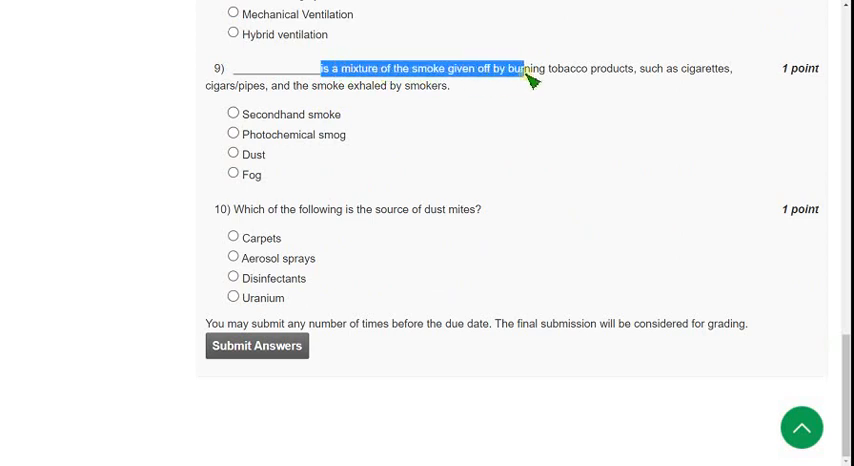
{"action": "left_click_drag", "start_coordinate": [530, 68], "coordinate": [650, 68]}
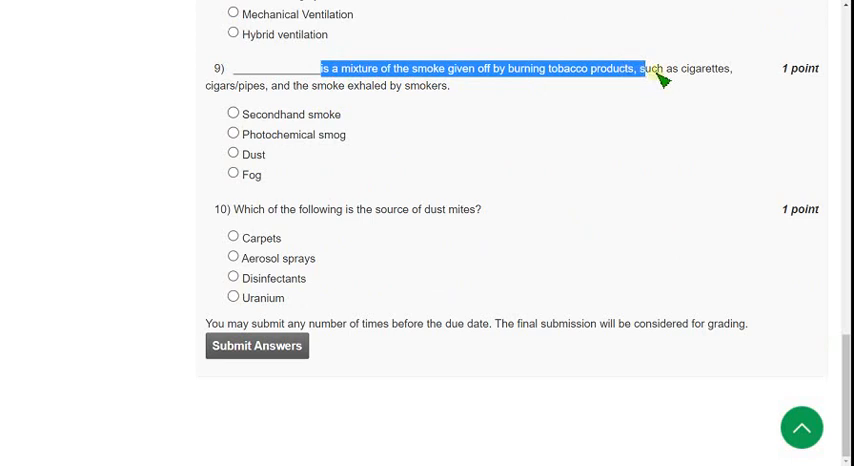
{"action": "left_click_drag", "start_coordinate": [650, 68], "coordinate": [270, 84]}
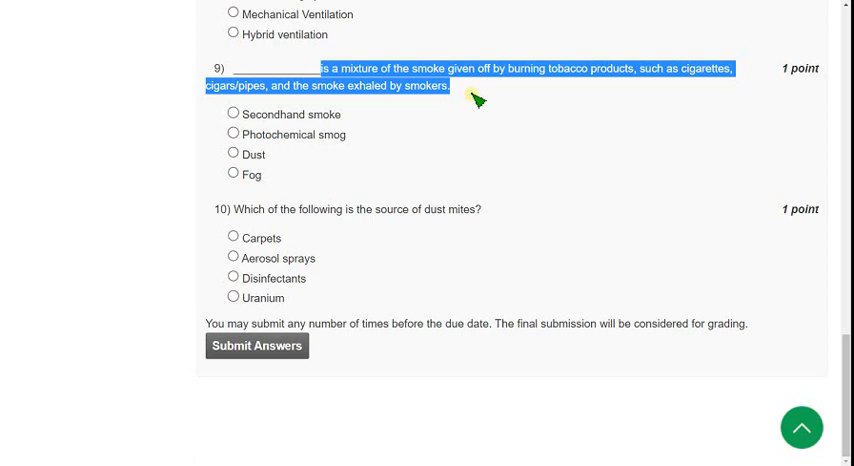
{"action": "mouse_move", "coordinate": [240, 118]}
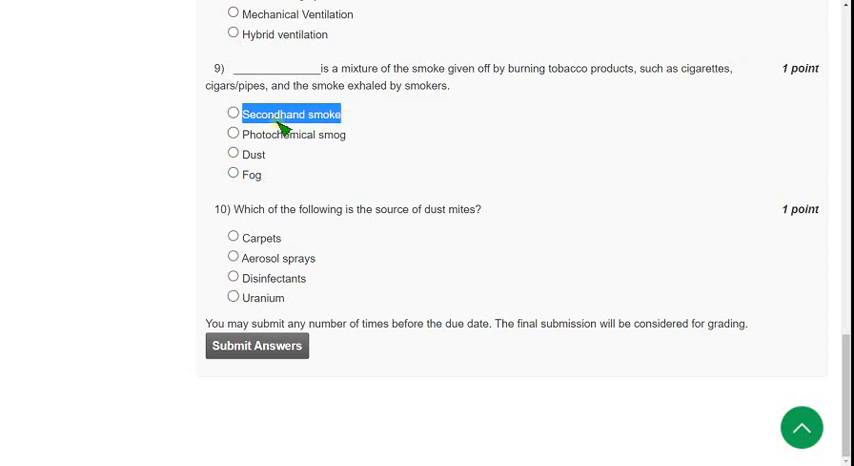
{"action": "left_click", "coordinate": [232, 114]}
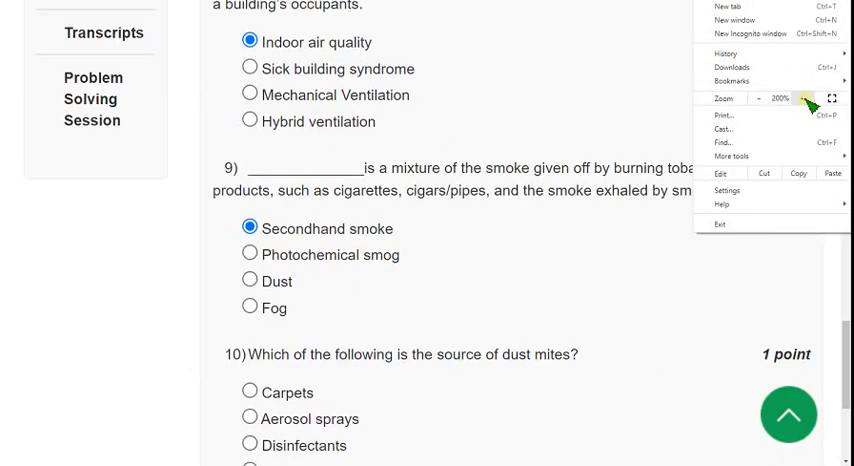
Select Carpets as question 10's source of dust mites.
{"action": "scroll", "scroll_direction": "down", "scroll_amount": 3}
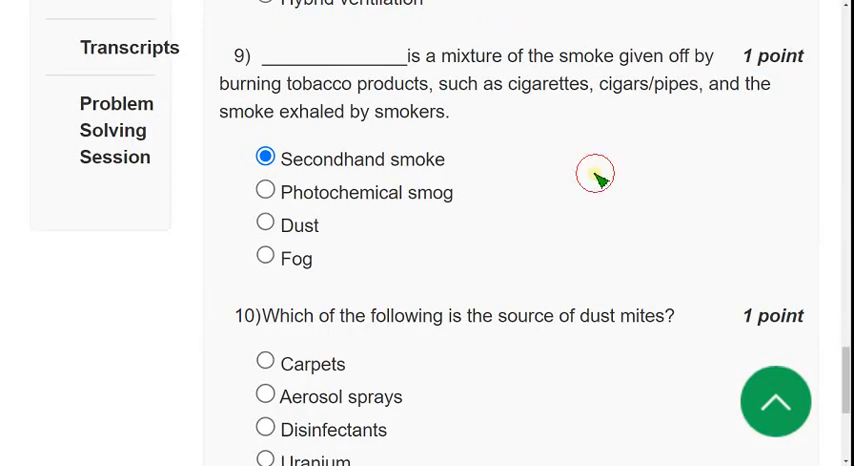
{"action": "scroll", "scroll_direction": "down", "scroll_amount": 3}
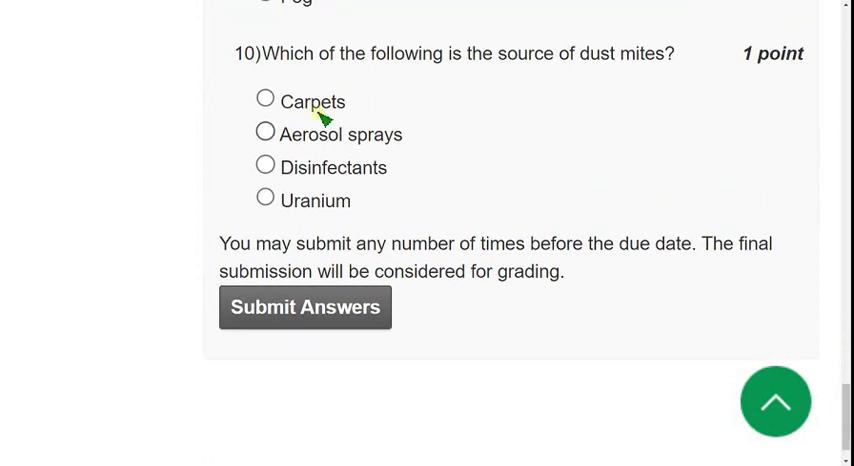
{"action": "double_click", "coordinate": [286, 54]}
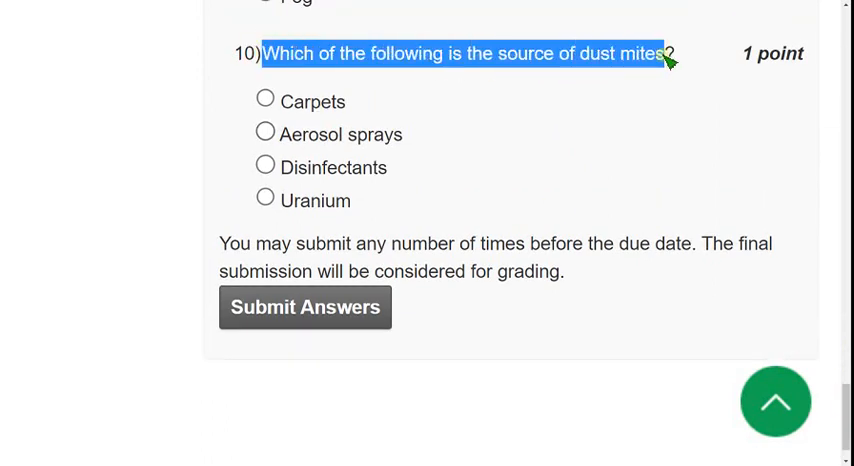
{"action": "mouse_move", "coordinate": [578, 112]}
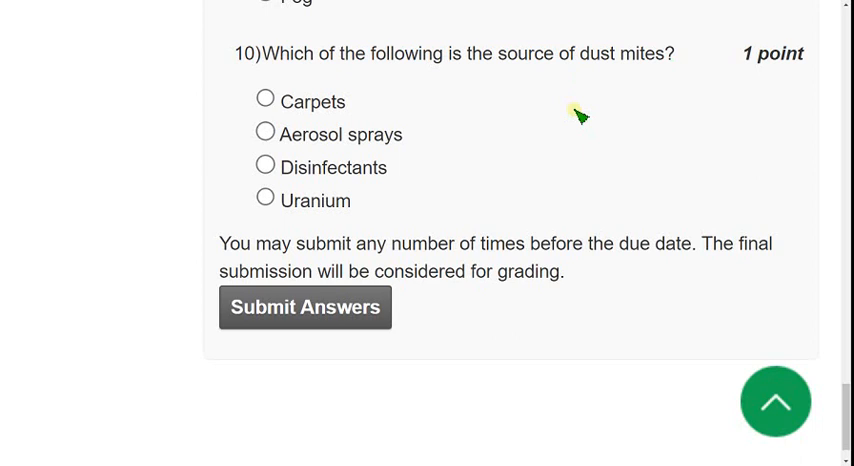
{"action": "mouse_move", "coordinate": [300, 110]}
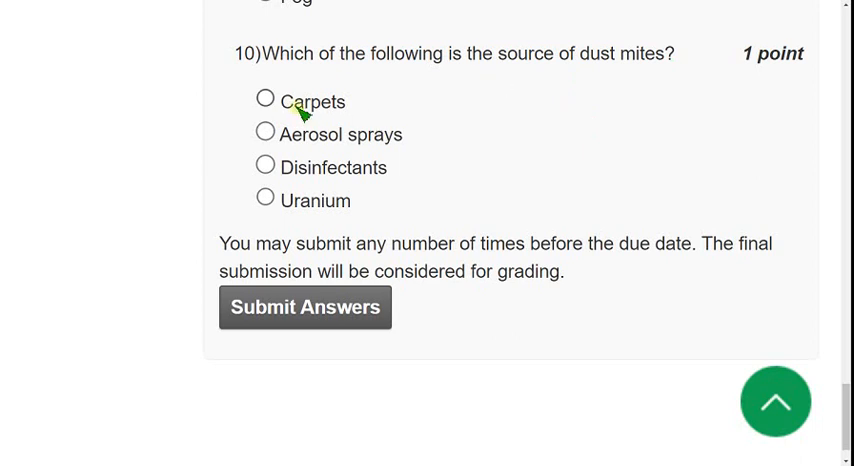
{"action": "double_click", "coordinate": [312, 102]}
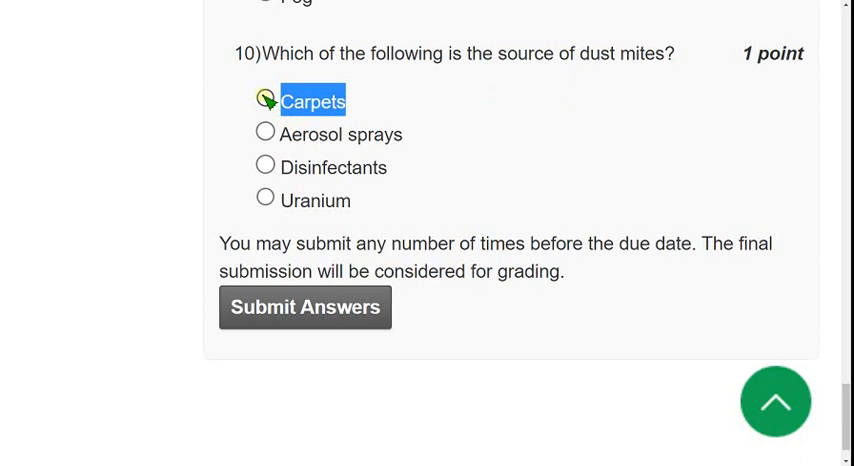
{"action": "left_click", "coordinate": [264, 100]}
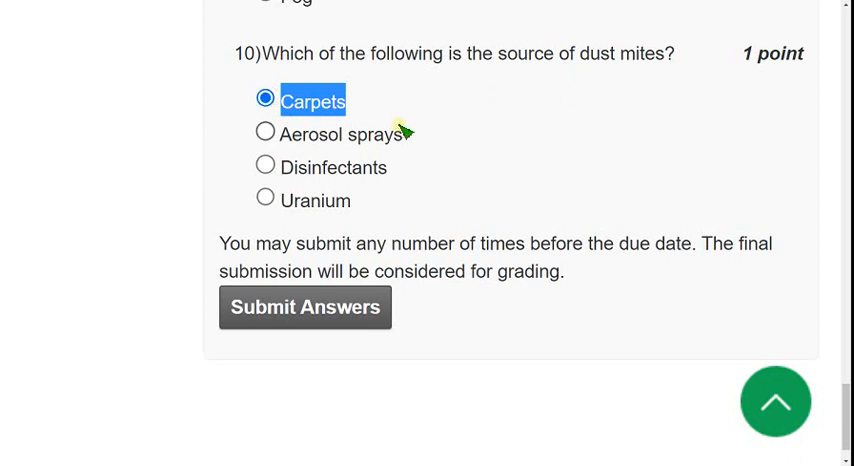